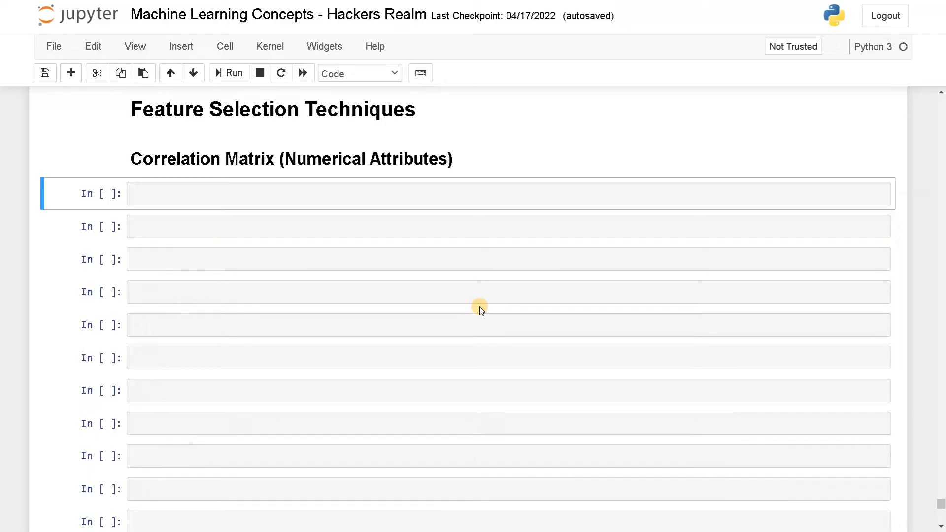
pyautogui.moveTo(181, 189)
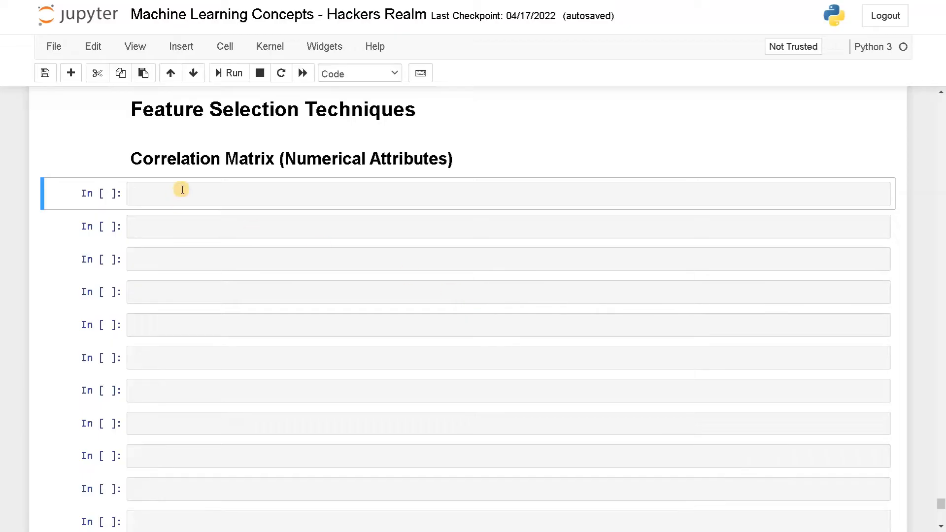
# Step: Read 'data/bike sharing dataset.csv' into df and show df.head(), from instant through cnt
pyautogui.write('df')
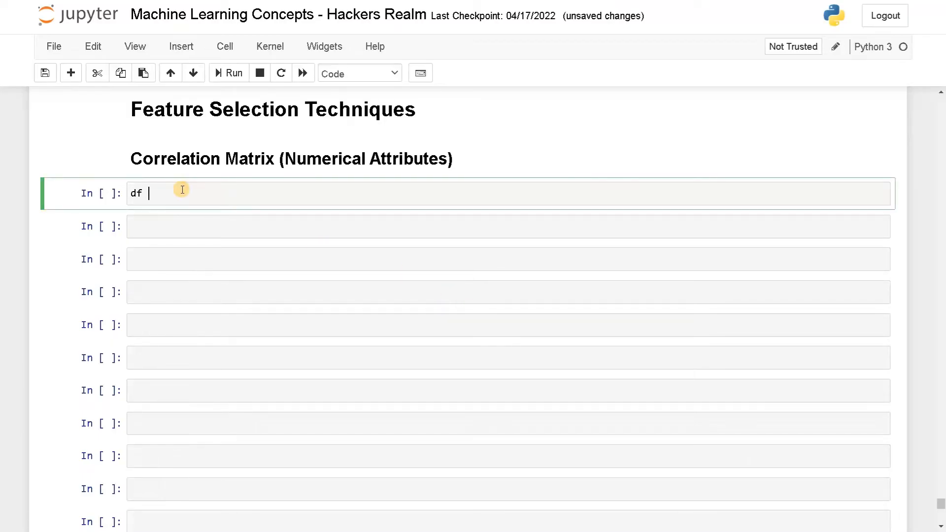
pyautogui.write('= pd.re')
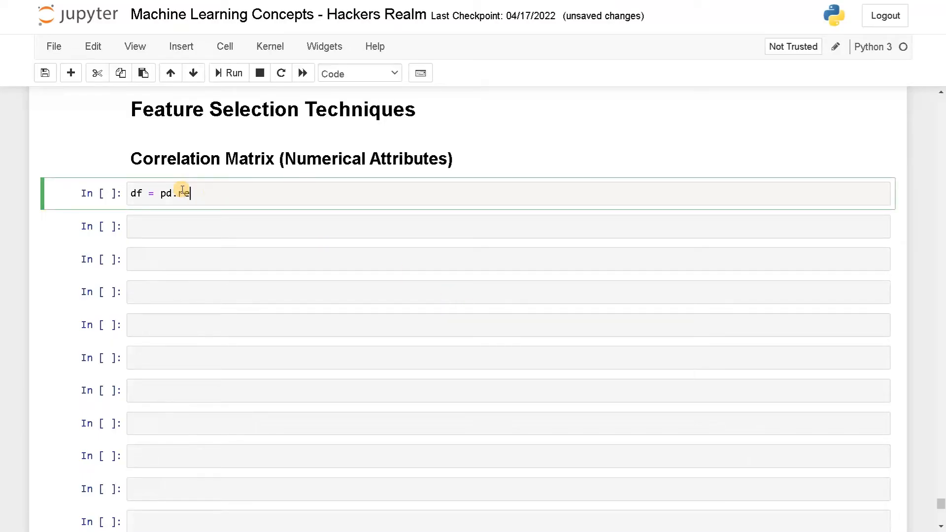
pyautogui.write('ad_csv()')
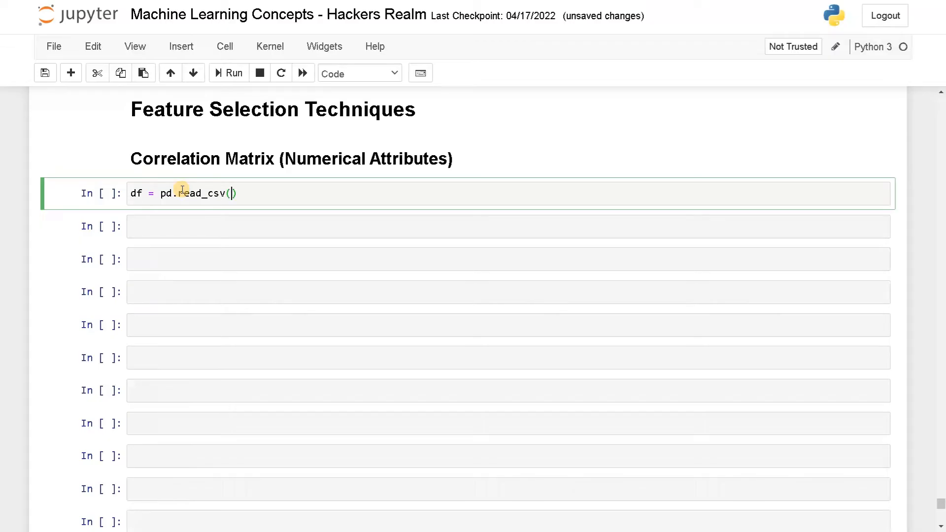
pyautogui.write("''")
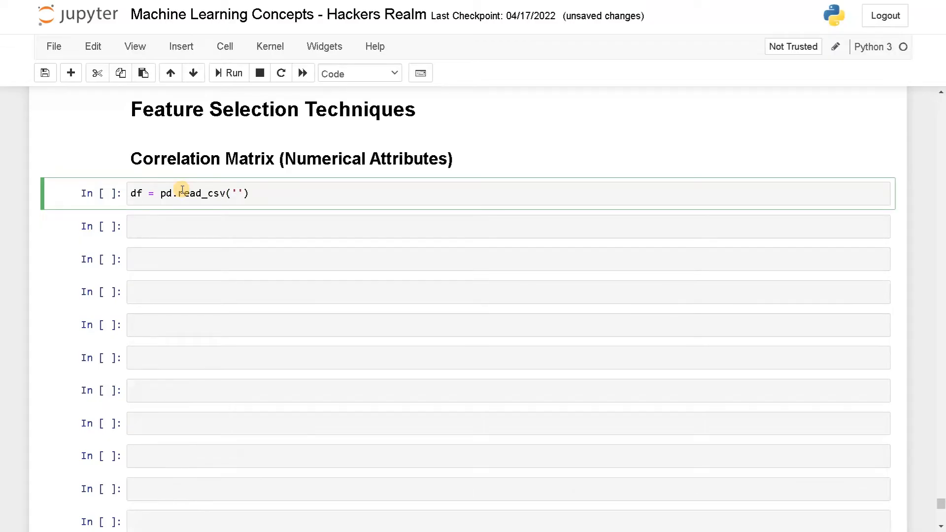
pyautogui.write('data/')
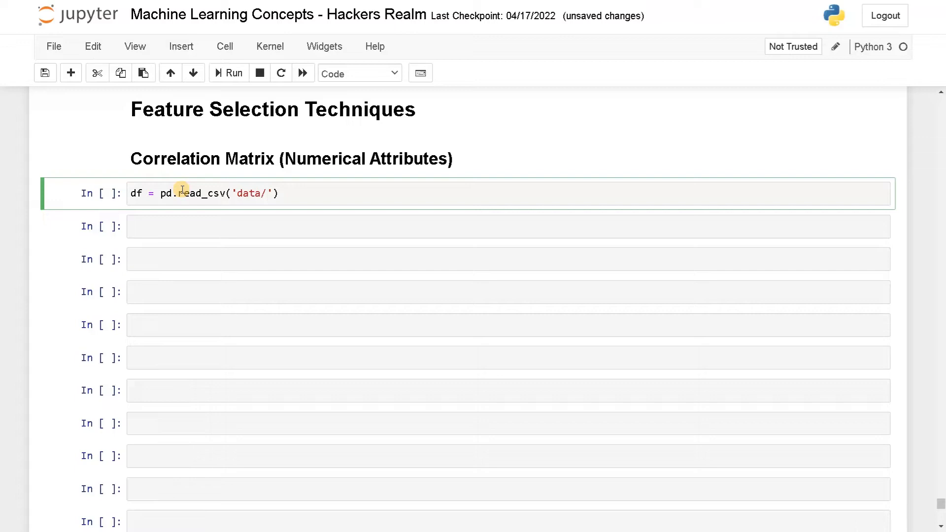
pyautogui.write('bike sharing dataset.csv')
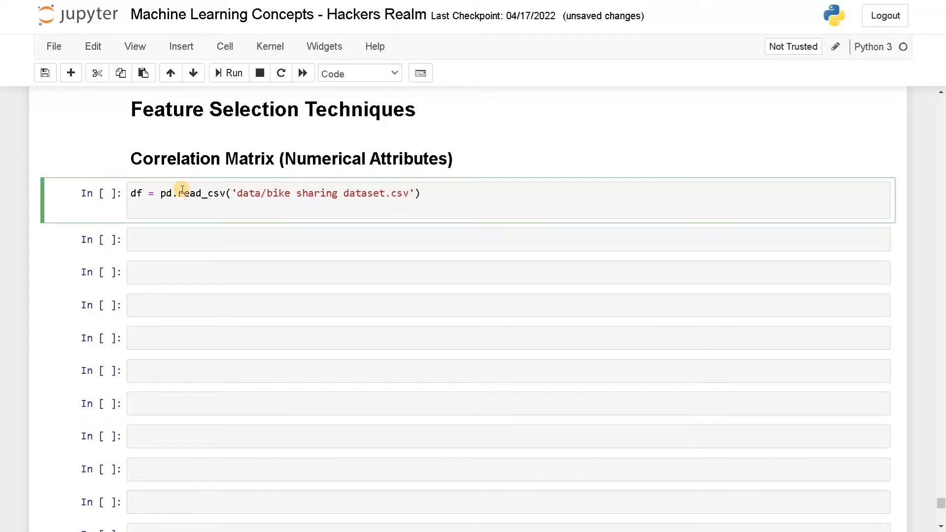
pyautogui.write('df.head(')
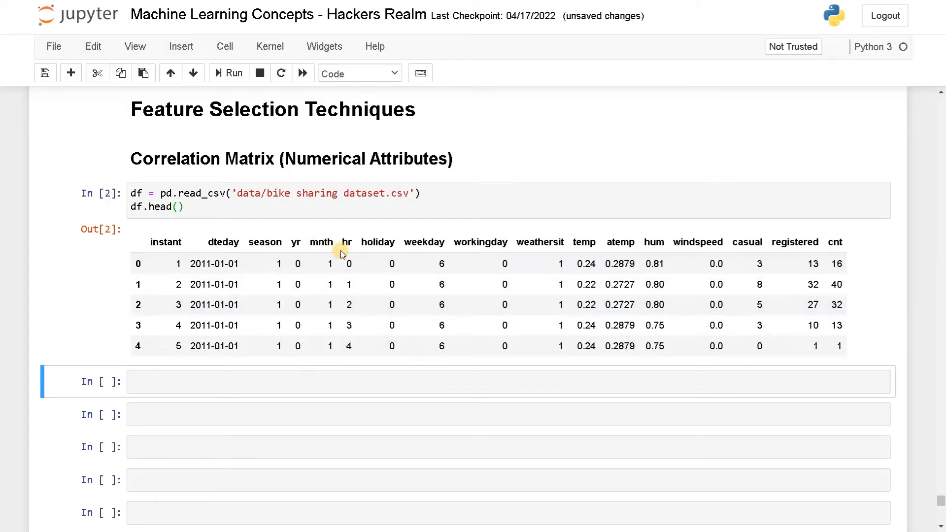
pyautogui.moveTo(357, 304)
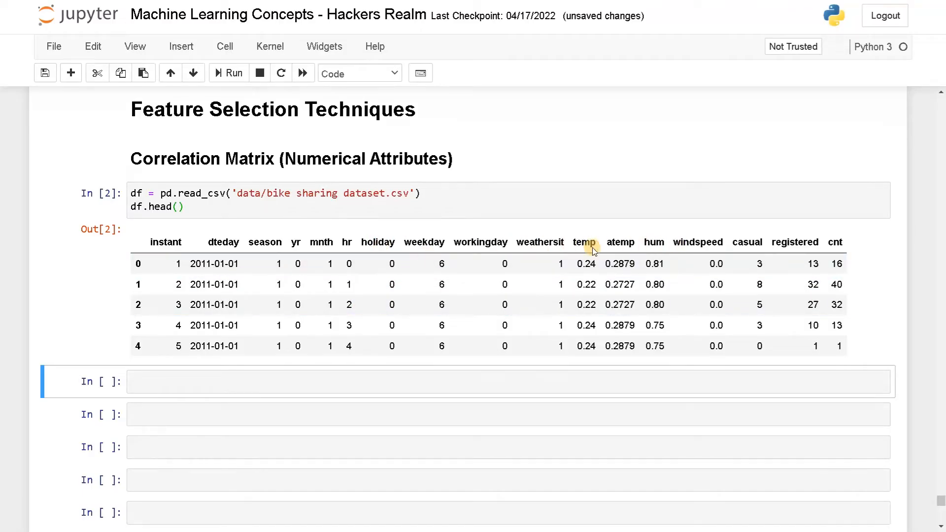
pyautogui.moveTo(784, 273)
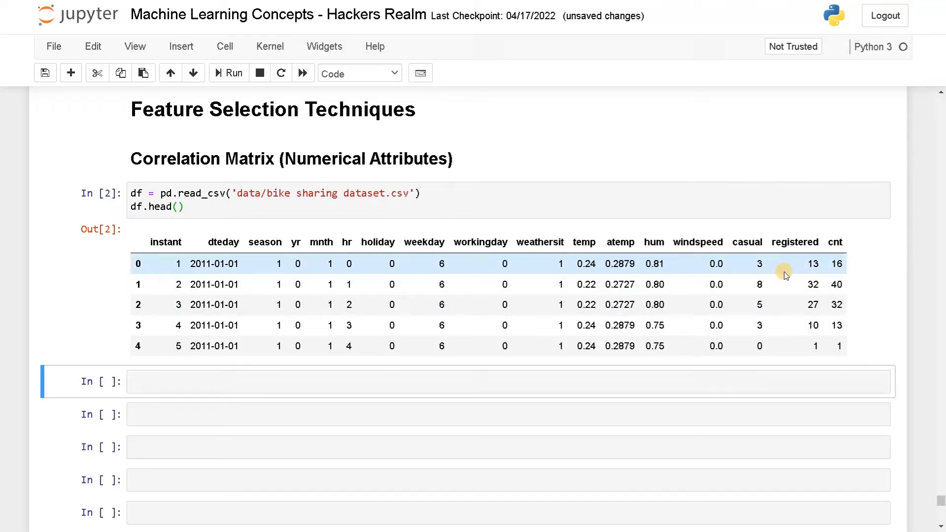
pyautogui.doubleClick(835, 243)
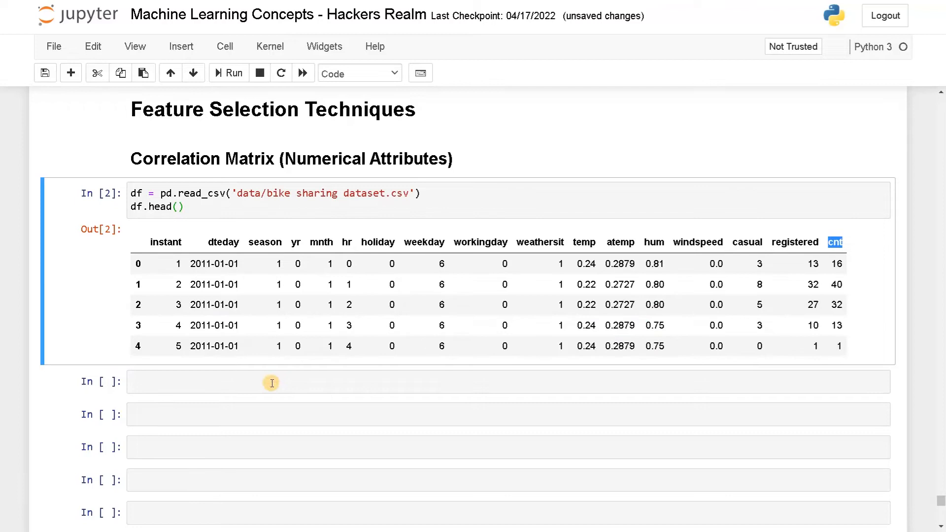
# Step: Compute corr = df.corr() in a new cell and display the full correlation matrix
pyautogui.click(272, 381)
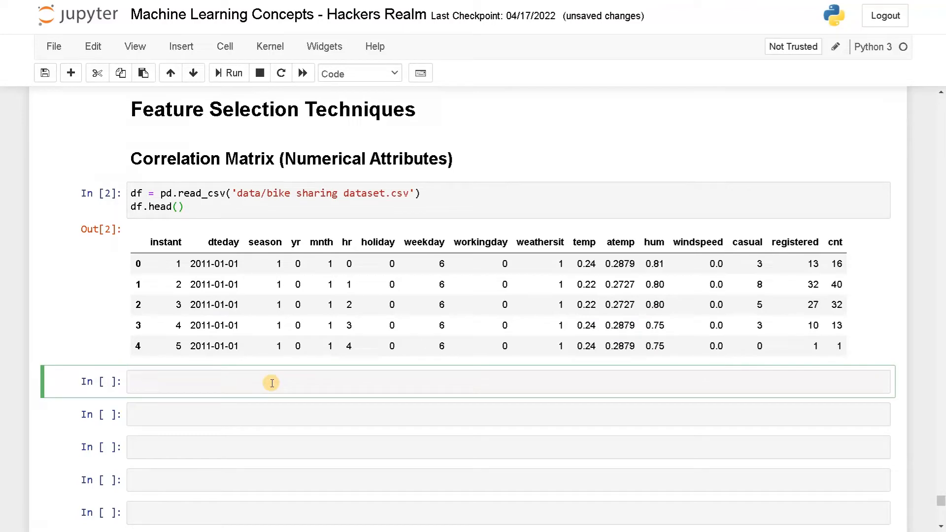
pyautogui.write('corr = df.')
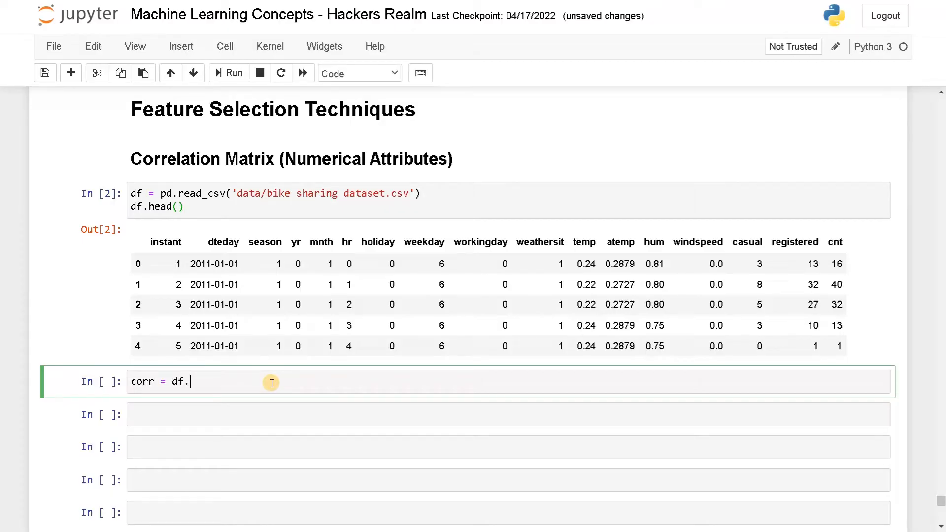
pyautogui.write('corr()')
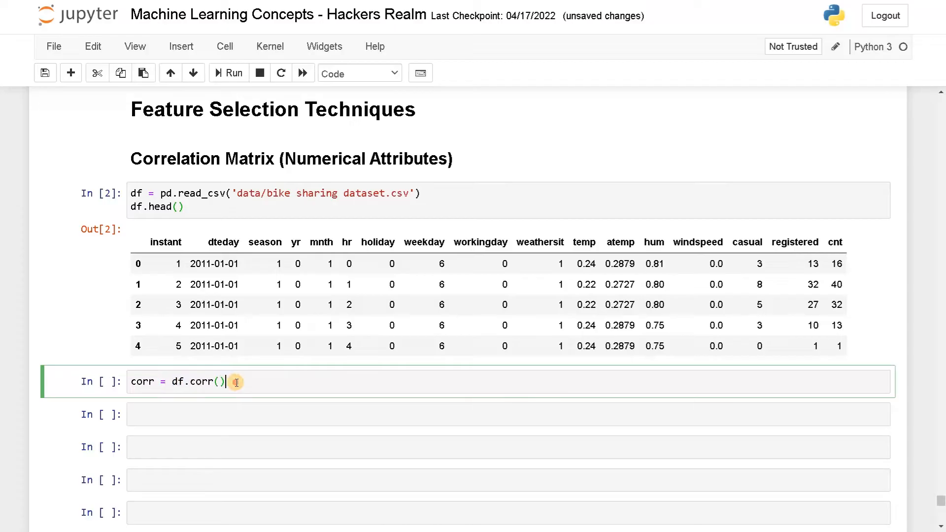
pyautogui.write('corr')
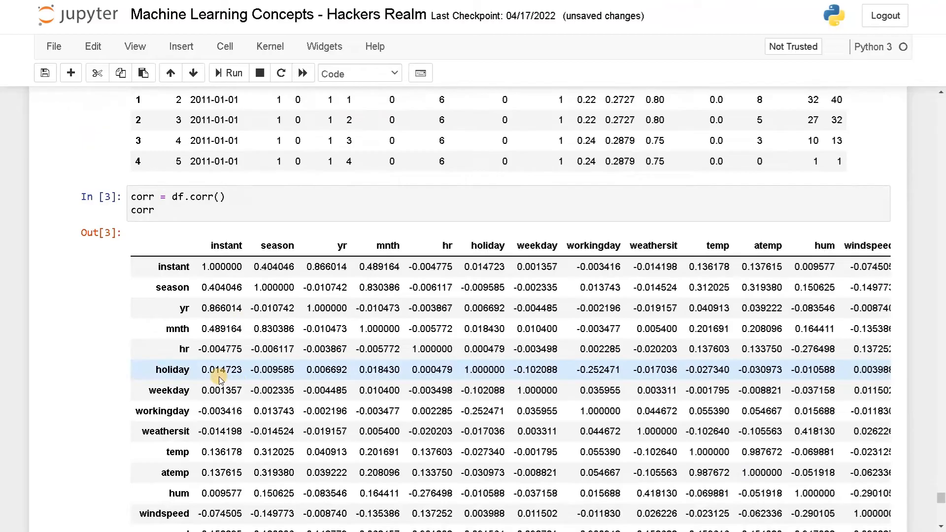
pyautogui.scroll(-3)
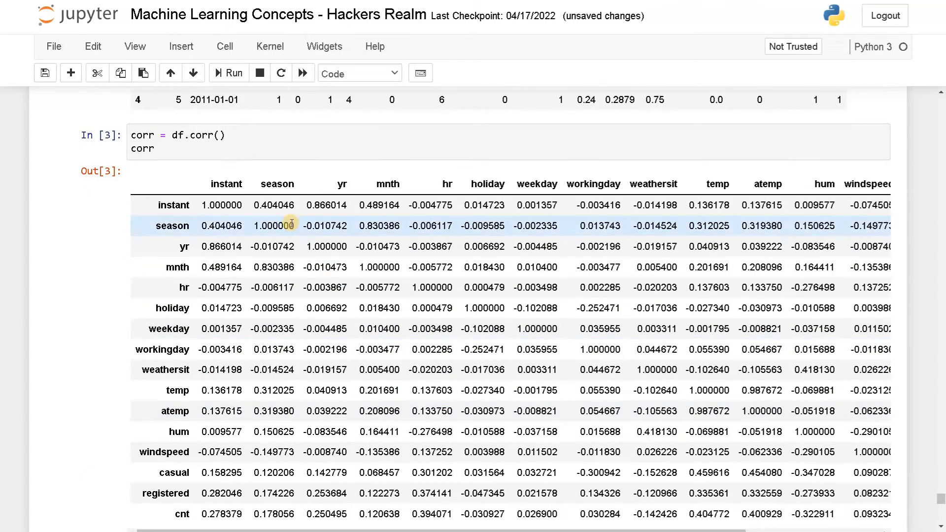
pyautogui.scroll(-3)
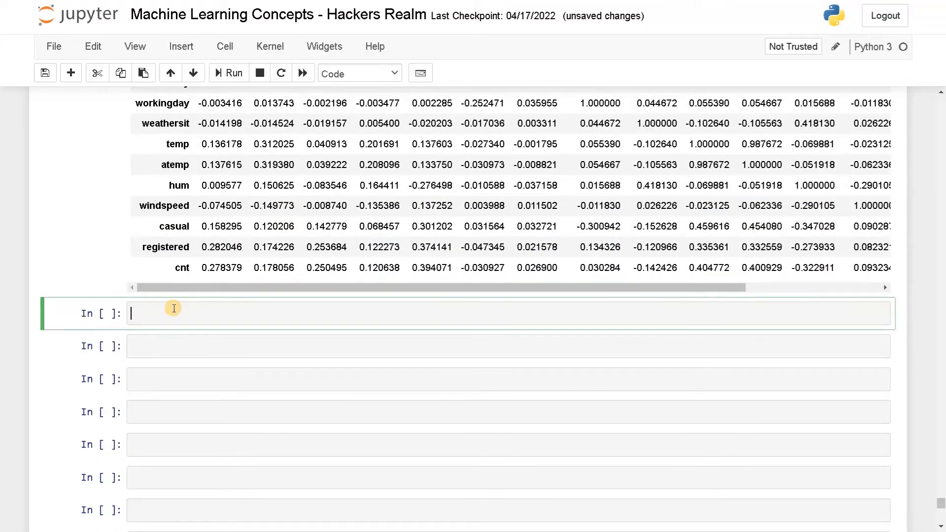
# Step: Add a '# display correlation matrix in heatmap' comment and recompute corr = df.corr()
pyautogui.write('#')
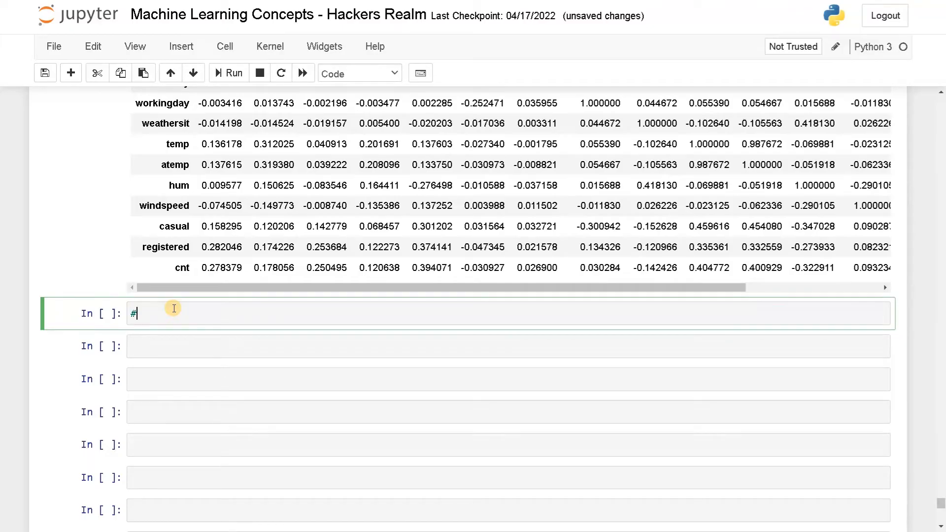
pyautogui.write('display corre')
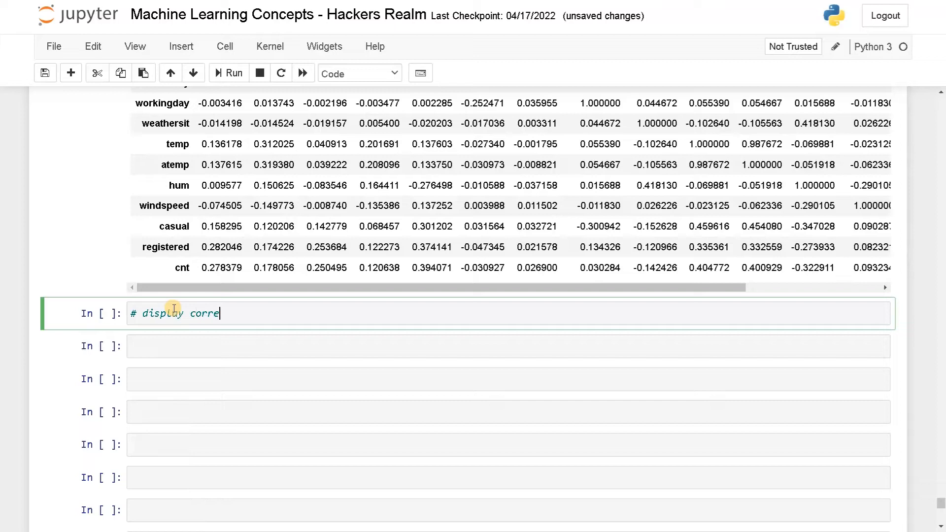
pyautogui.write('lation mat')
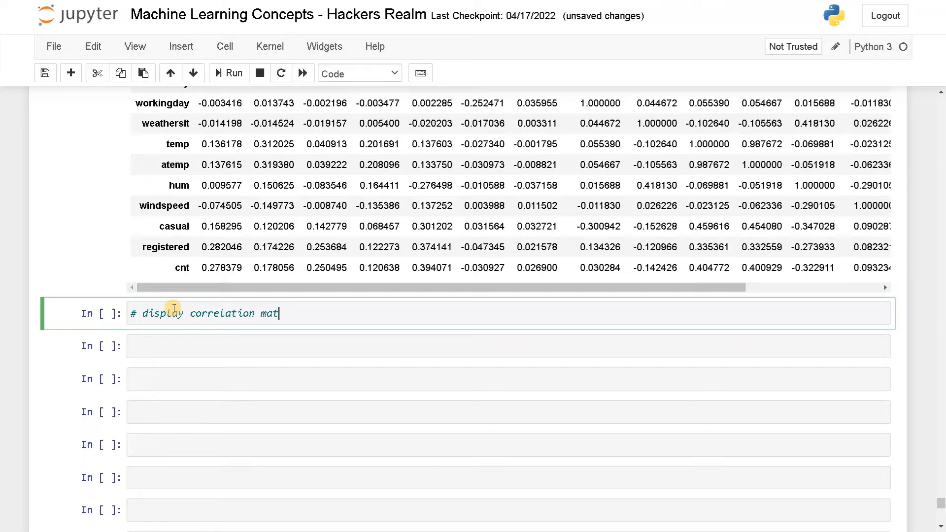
pyautogui.write('rix in')
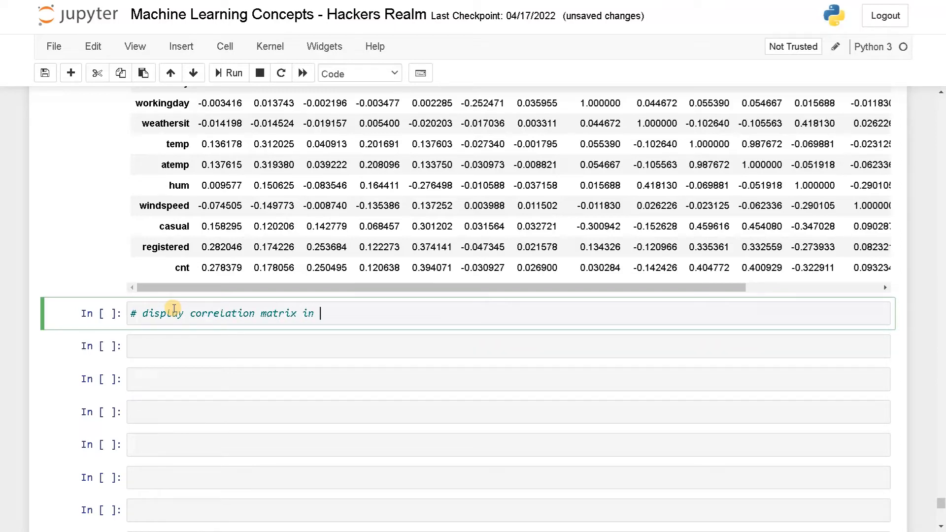
pyautogui.write('heatmap')
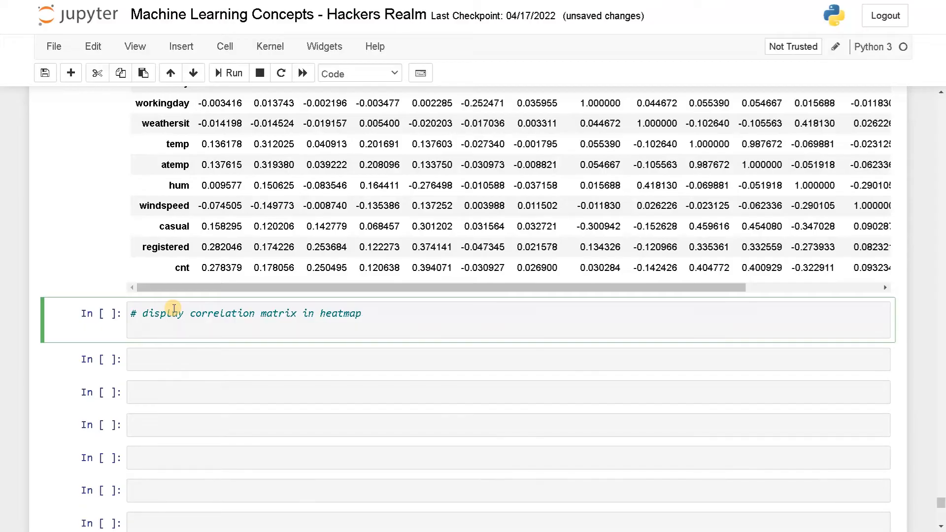
pyautogui.write('corr = df.co')
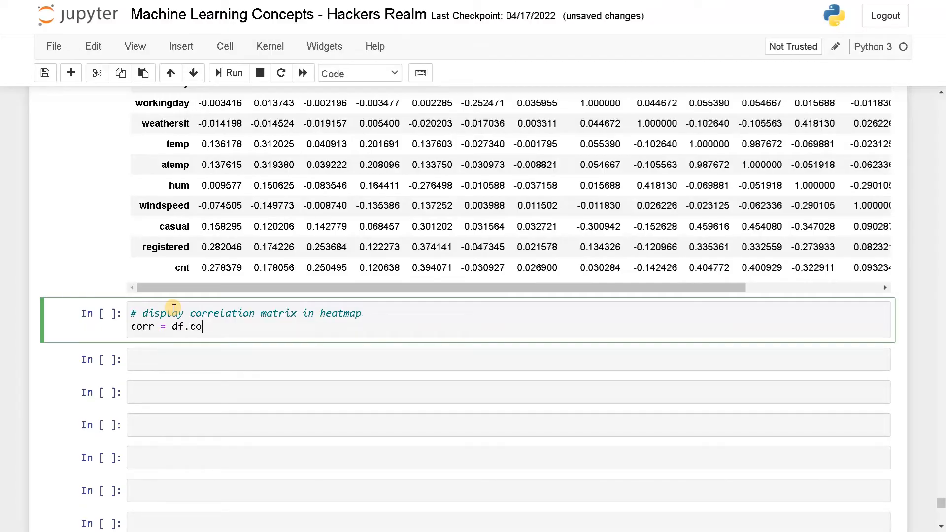
pyautogui.write('rr()')
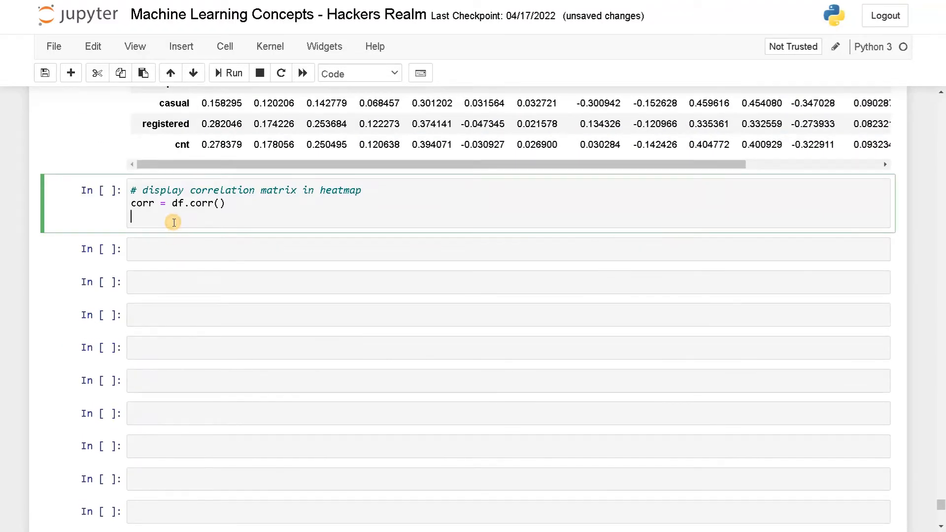
# Step: Render sns.heatmap(corr, annot=True, cmap='coolwarm') and run the cell
pyautogui.write('sns.')
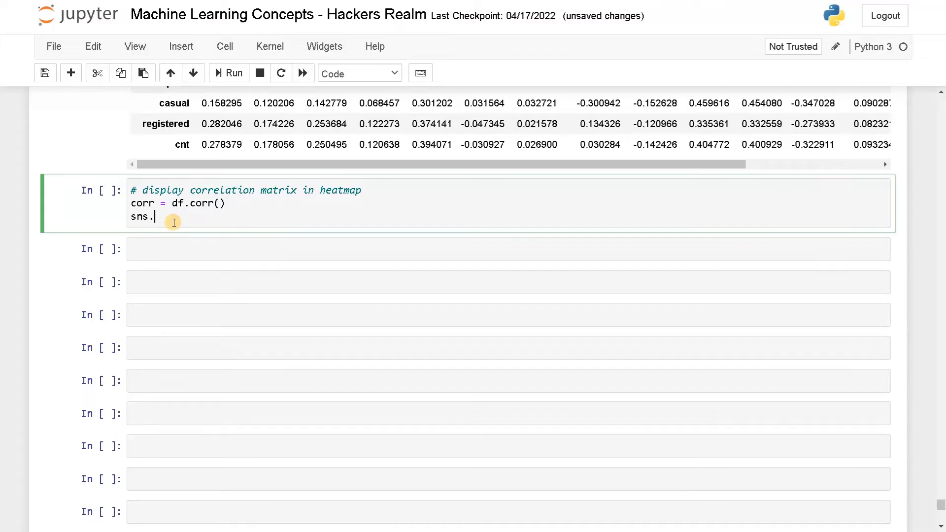
pyautogui.write('heatmap')
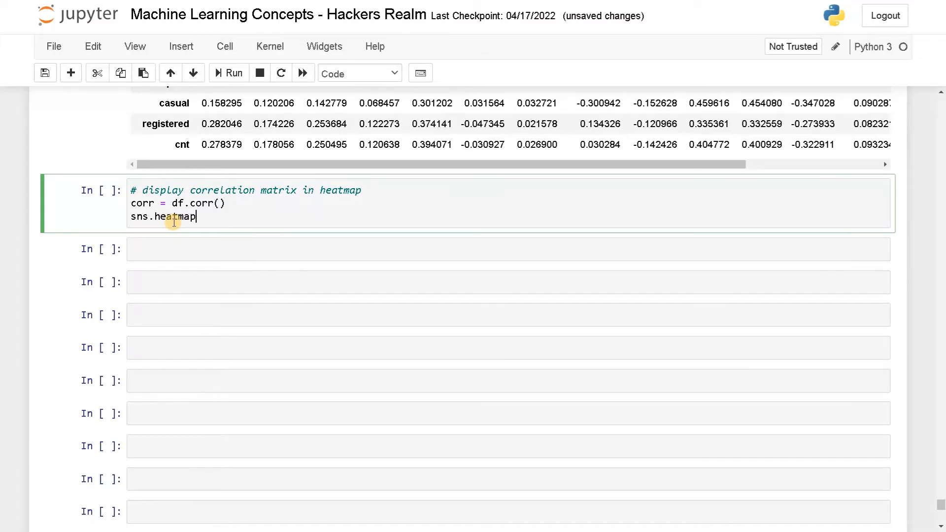
pyautogui.write('(corr)')
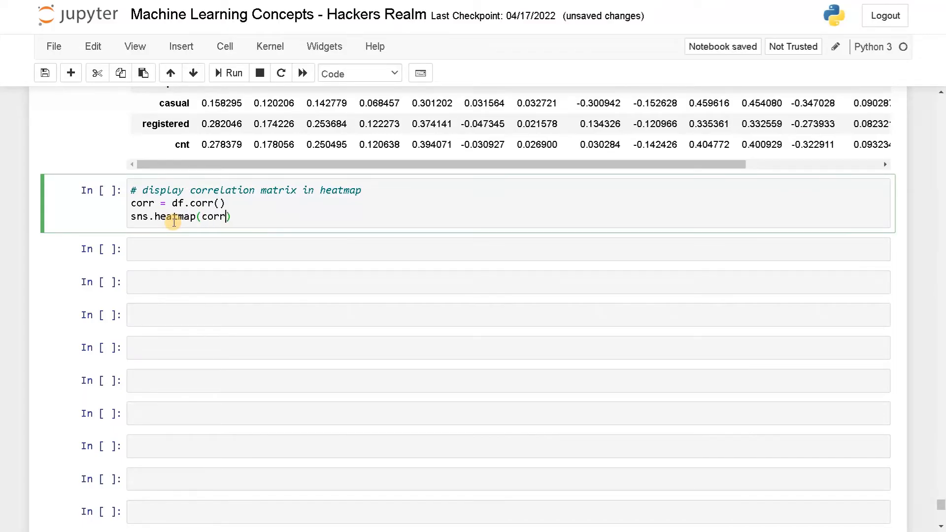
pyautogui.write(', anno')
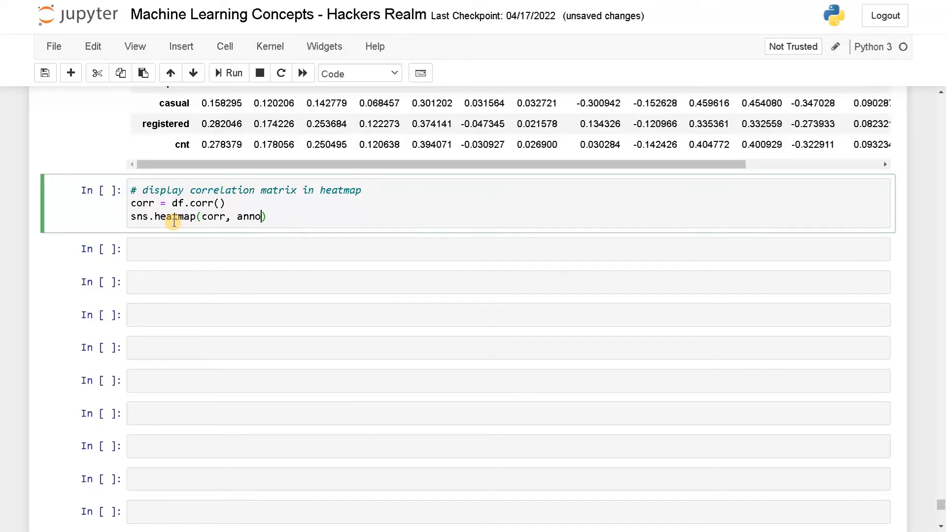
pyautogui.write('t=T')
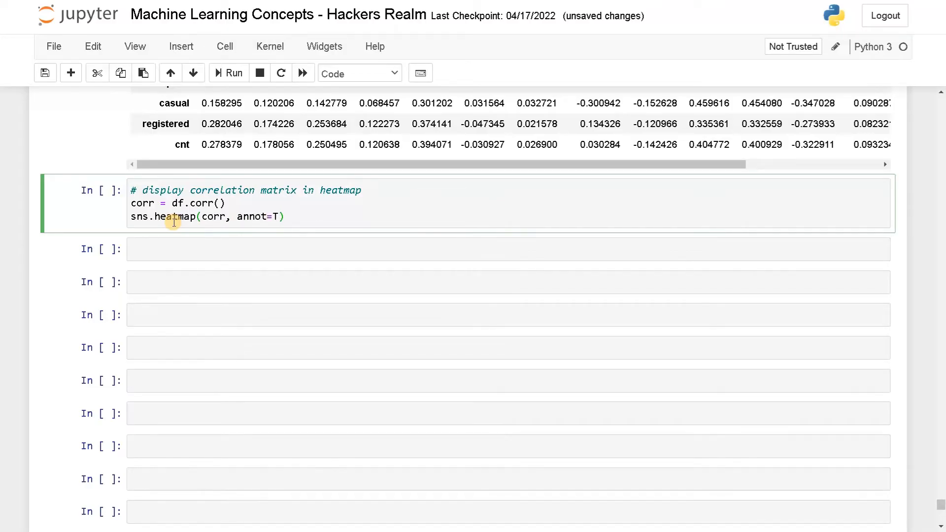
pyautogui.write('rue,')
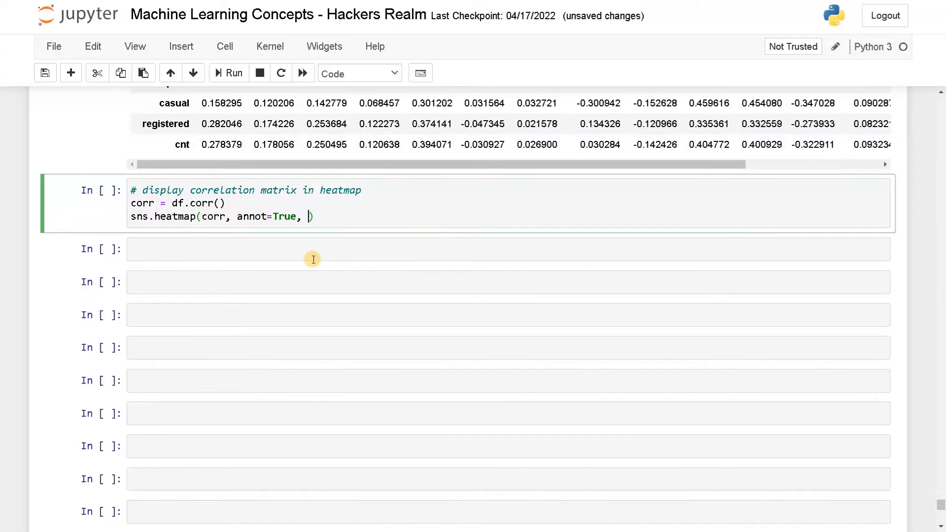
pyautogui.write("cmap='")
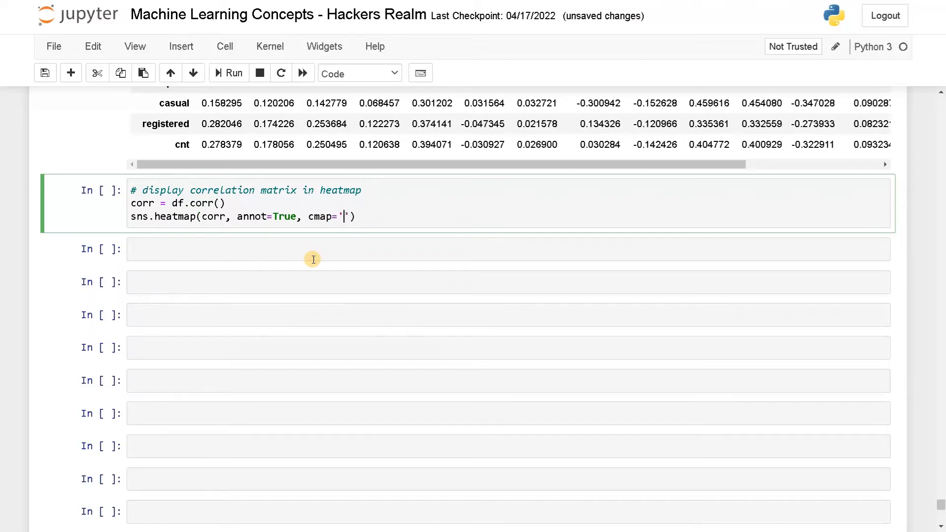
pyautogui.write('coolwarm')
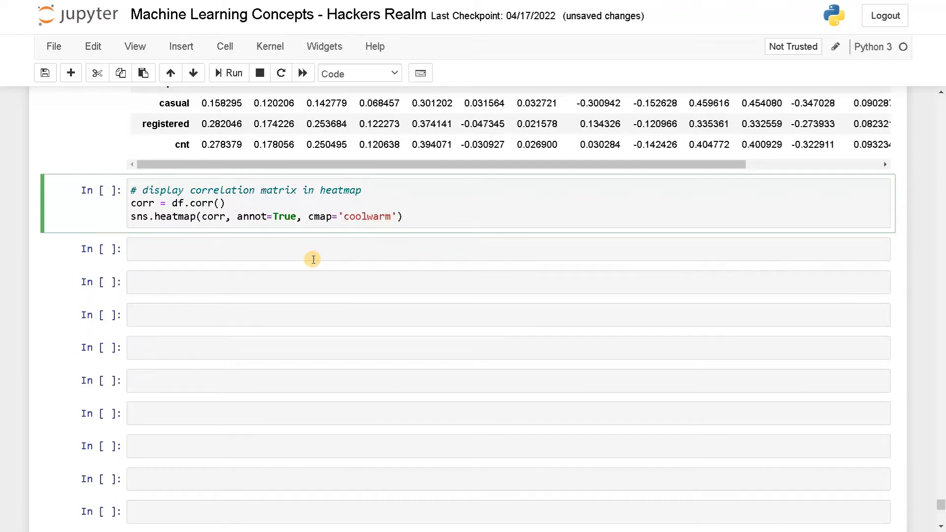
pyautogui.click(392, 217)
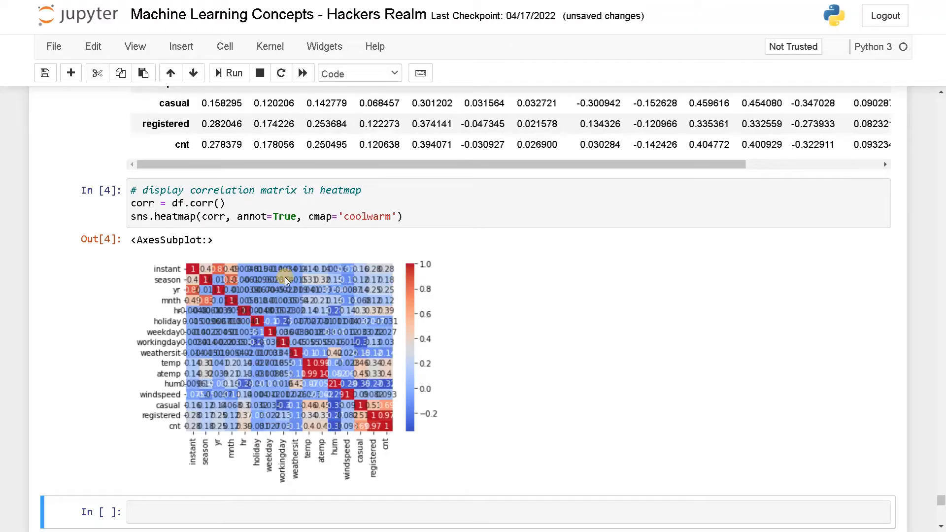
# Step: Add the matplotlib.pyplot import and %matplotlib inline to the imports
pyautogui.click(227, 203)
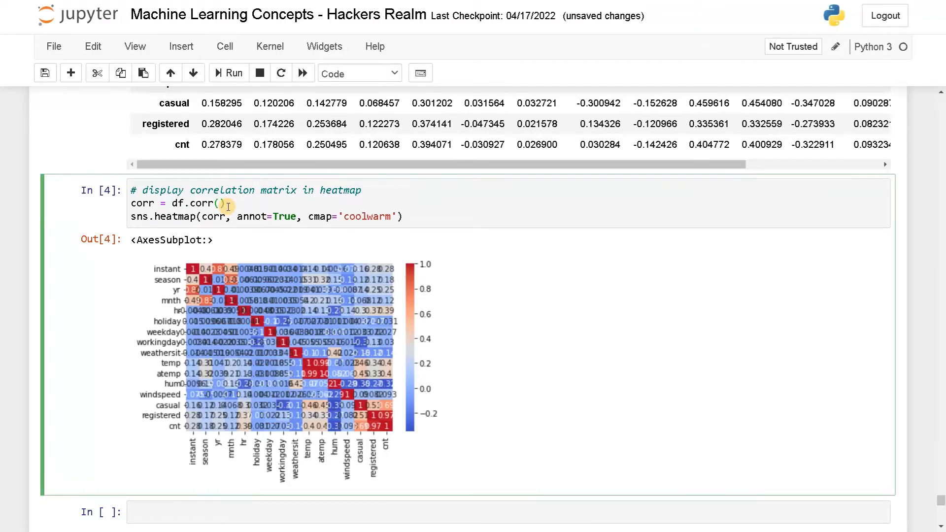
pyautogui.moveTo(919, 496)
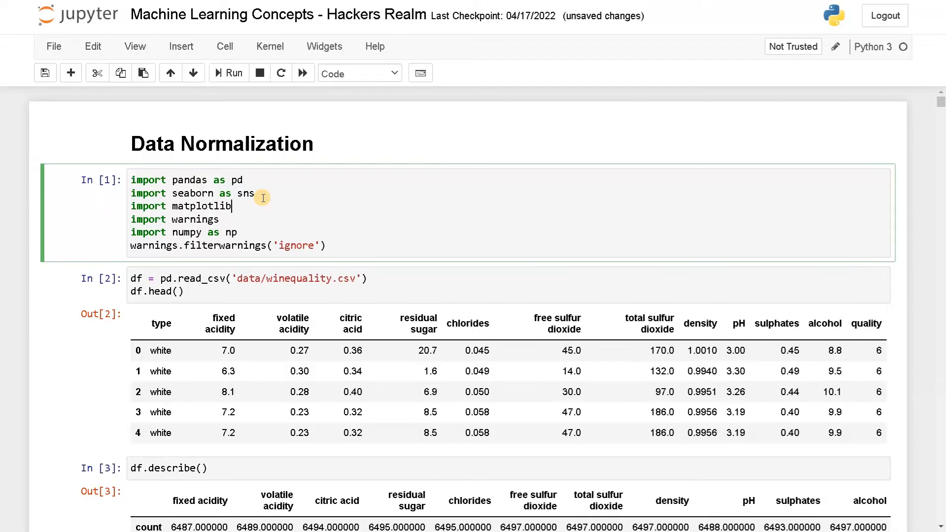
pyautogui.write('.pyplot as plt')
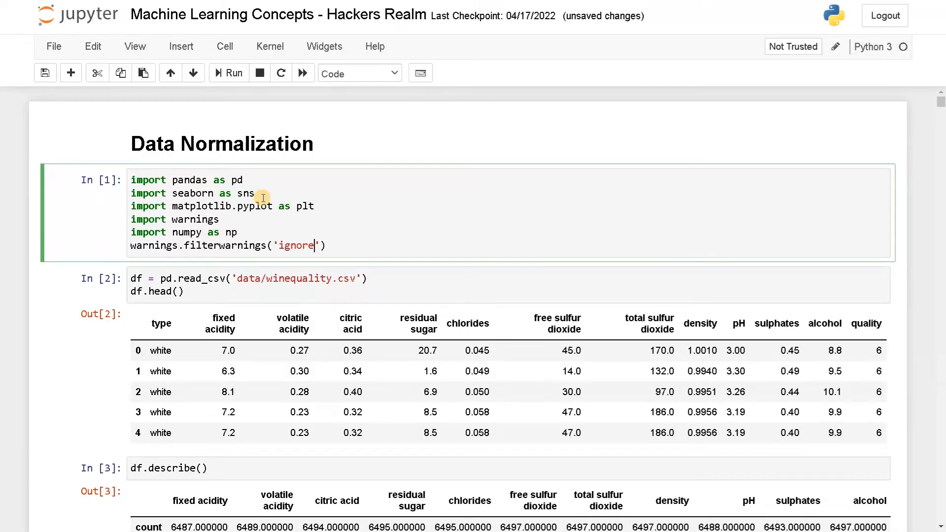
pyautogui.write('%')
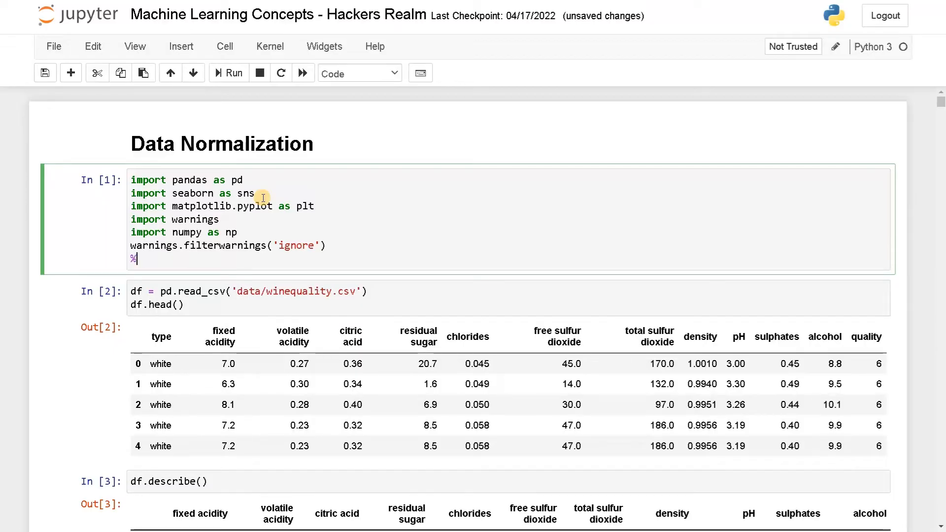
pyautogui.write('matplot')
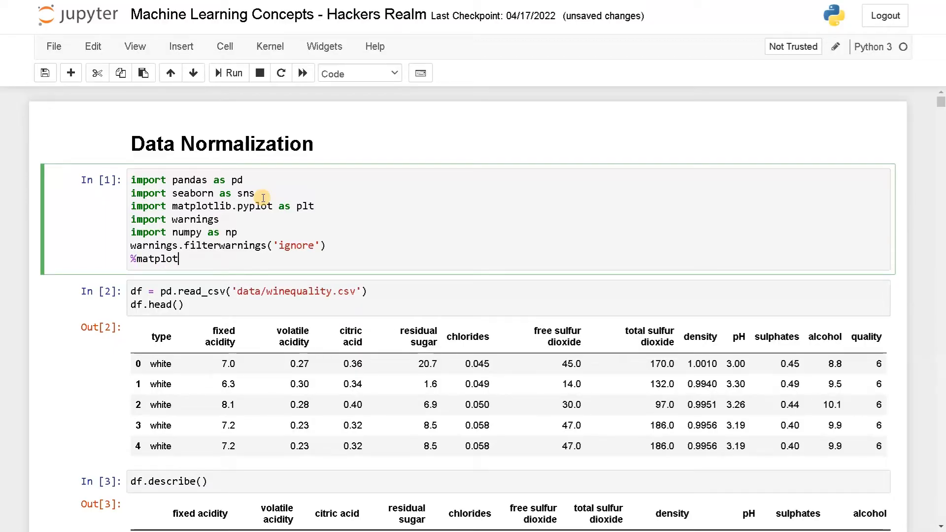
pyautogui.write('lib inline')
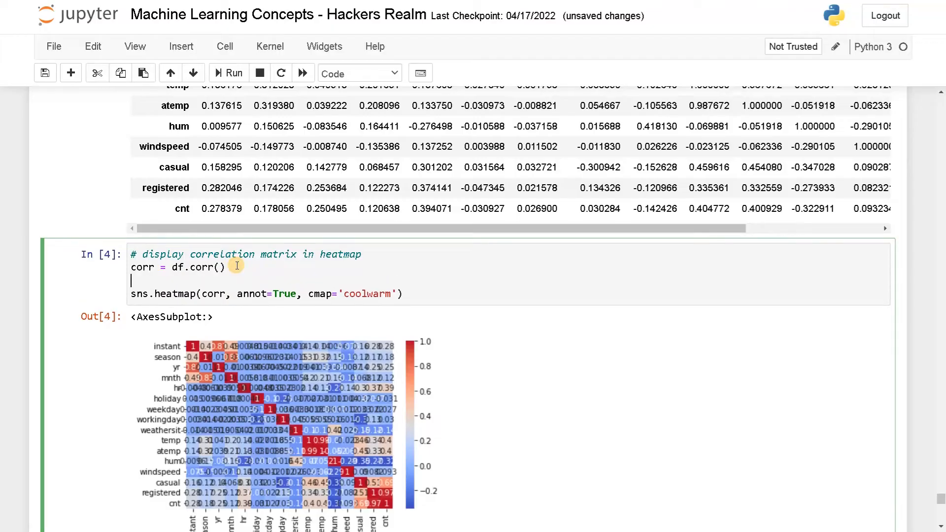
# Step: Insert plt.figure(figsize=(10,10)) before the heatmap and re-run the cell
pyautogui.write('plt.')
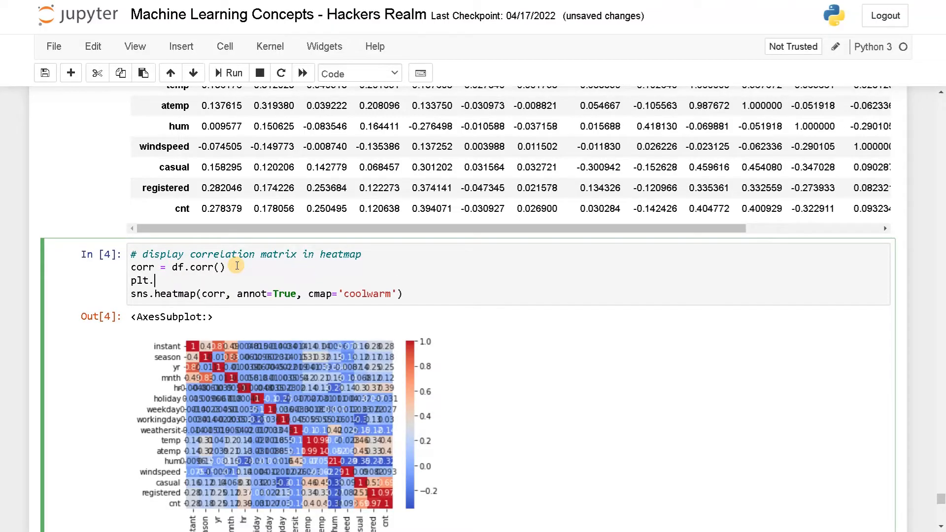
pyautogui.write('fig')
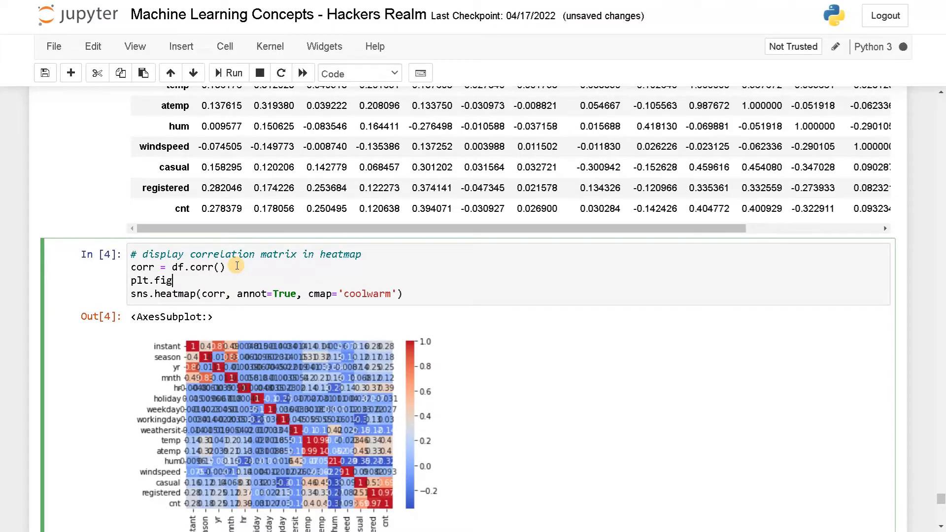
pyautogui.press('Tab')
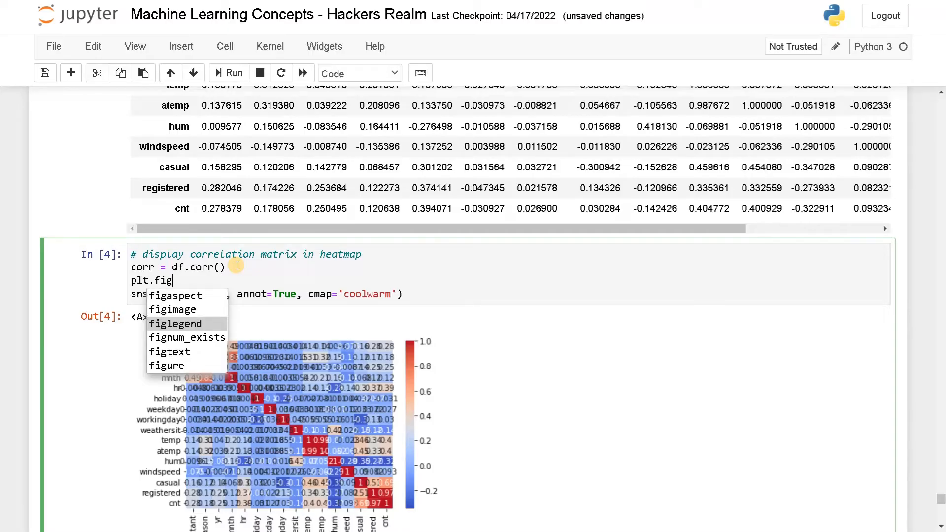
pyautogui.write('ure')
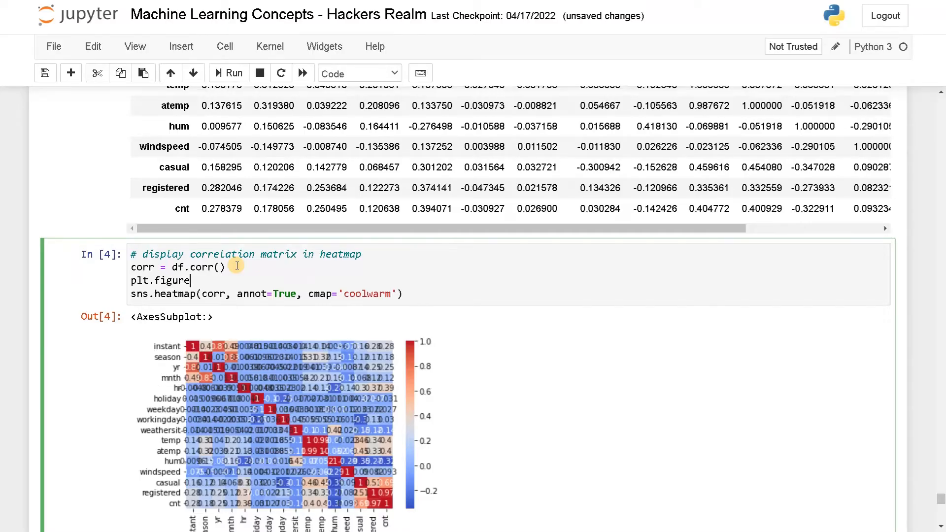
pyautogui.write('(f')
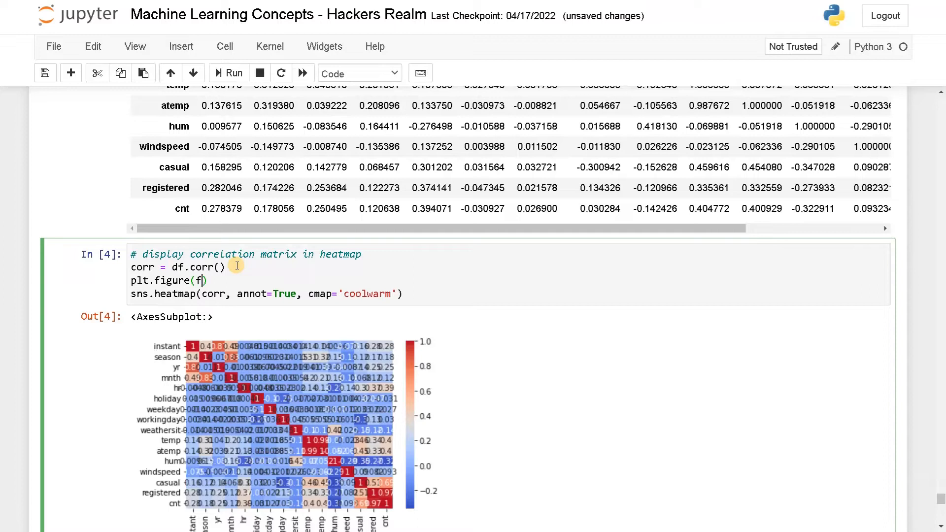
pyautogui.write('igsize=(10,10')
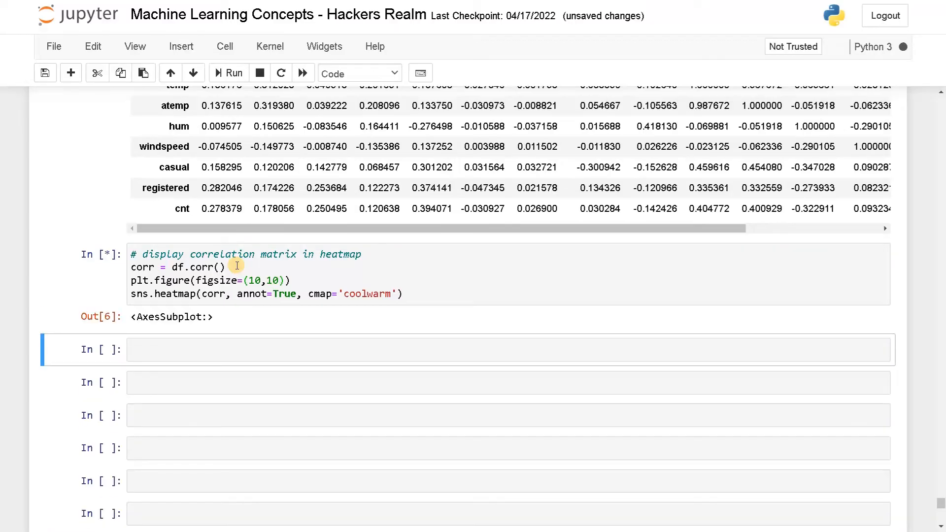
pyautogui.click(232, 73)
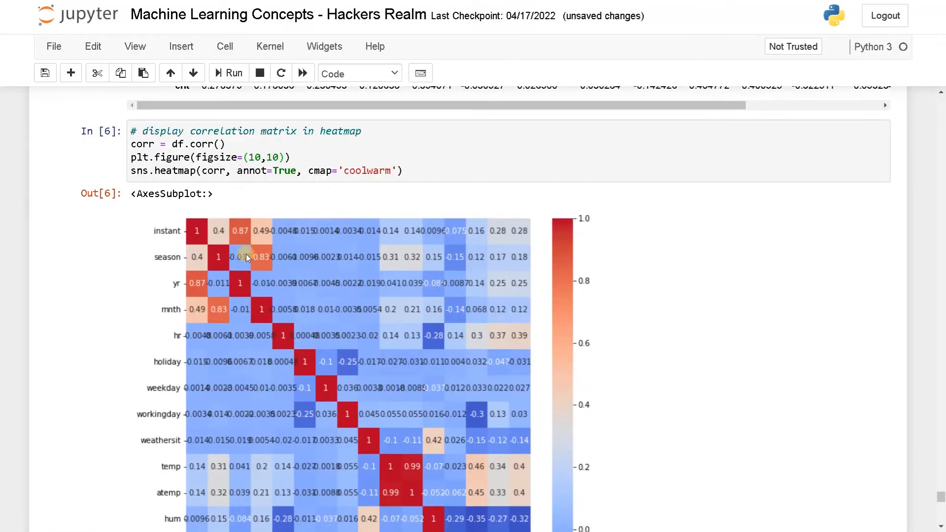
# Step: Widen the figure to figsize=(14,10) and re-render the heatmap with all labels readable
pyautogui.click(260, 156)
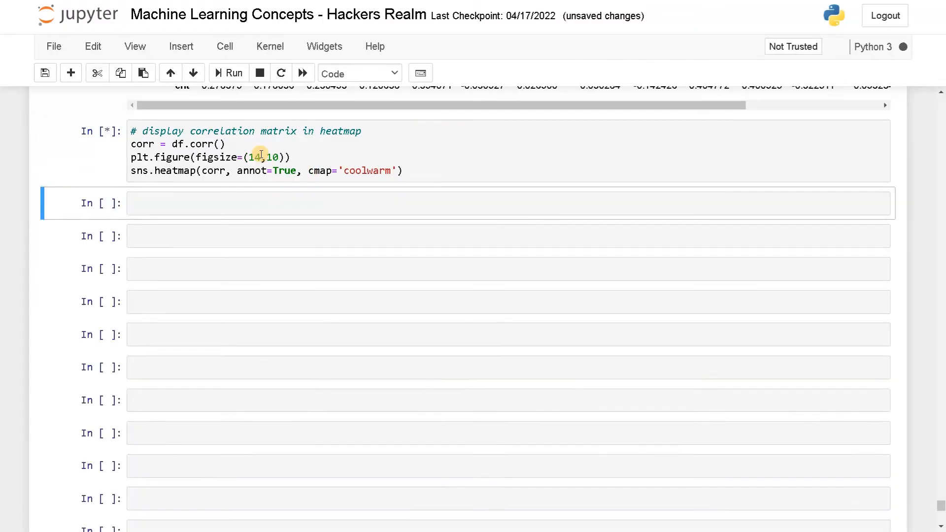
pyautogui.click(233, 73)
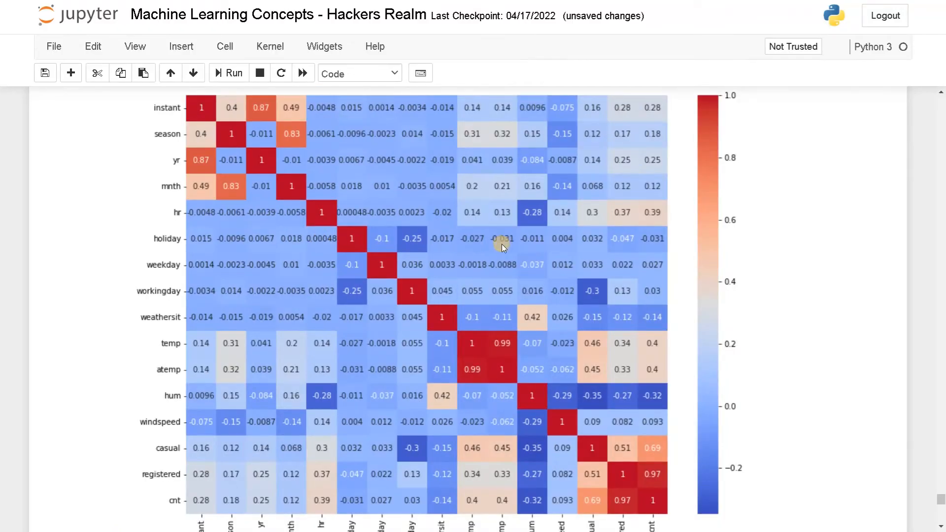
pyautogui.moveTo(629, 428)
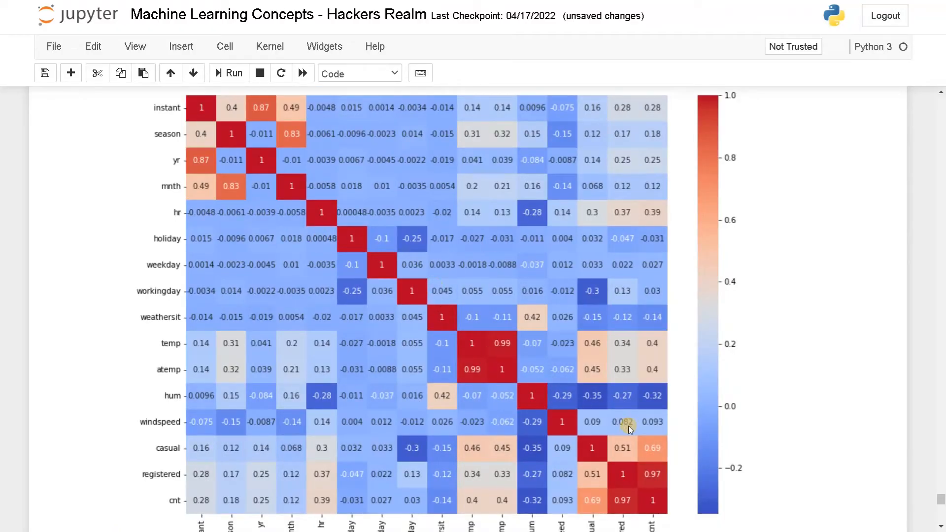
pyautogui.moveTo(938, 503)
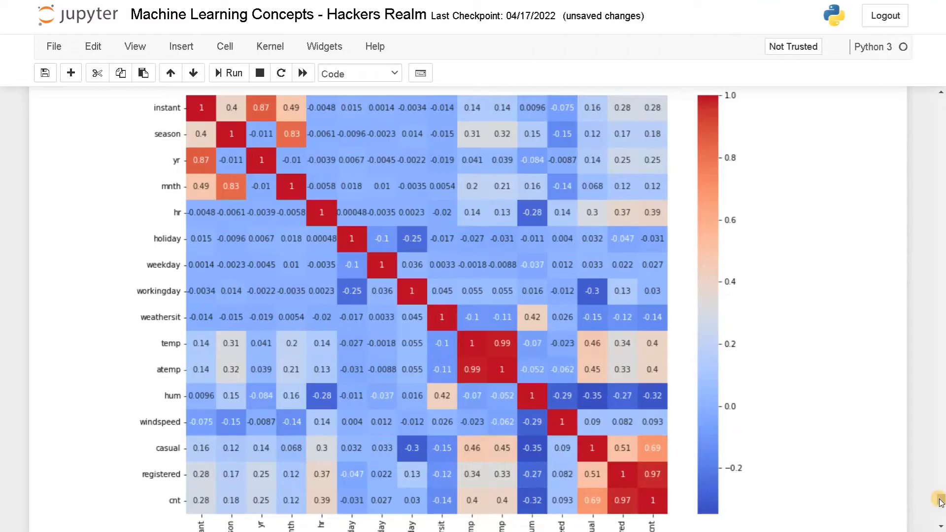
pyautogui.scroll(-3)
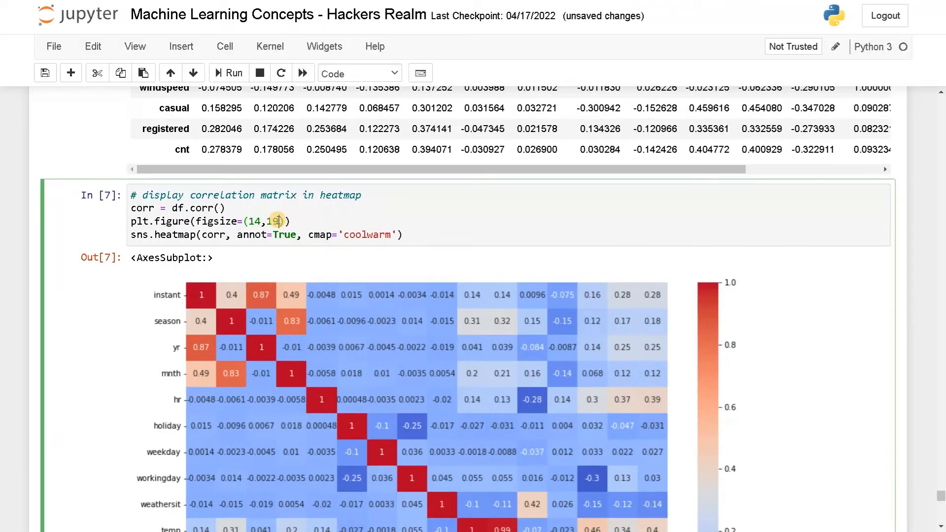
pyautogui.press('BackSpace')
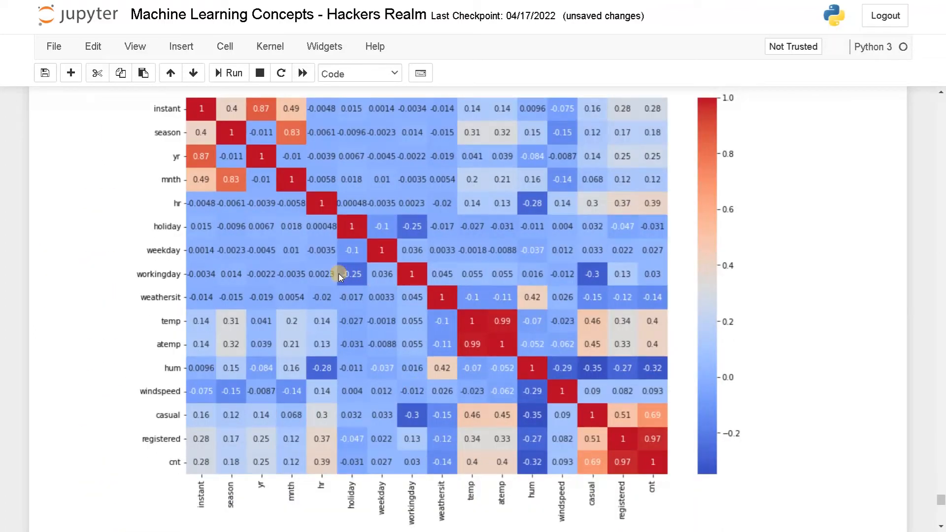
pyautogui.moveTo(286, 305)
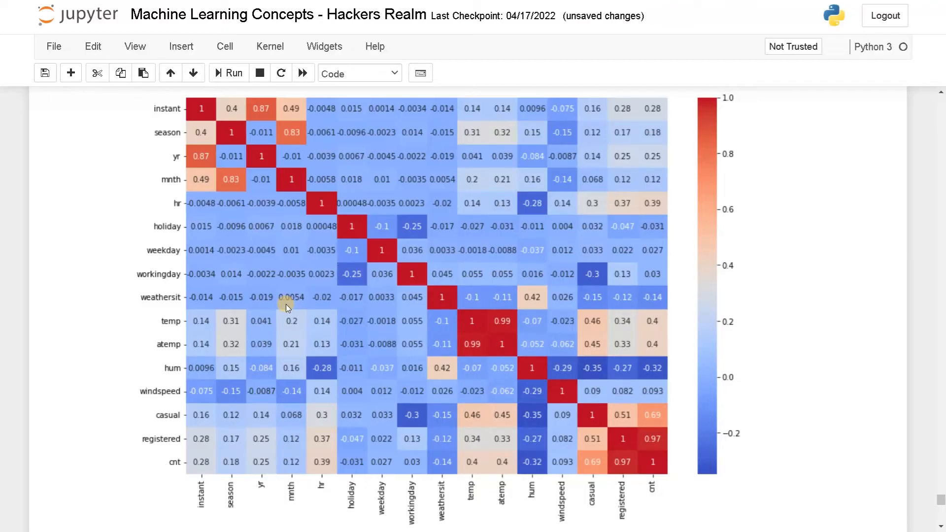
pyautogui.moveTo(495, 386)
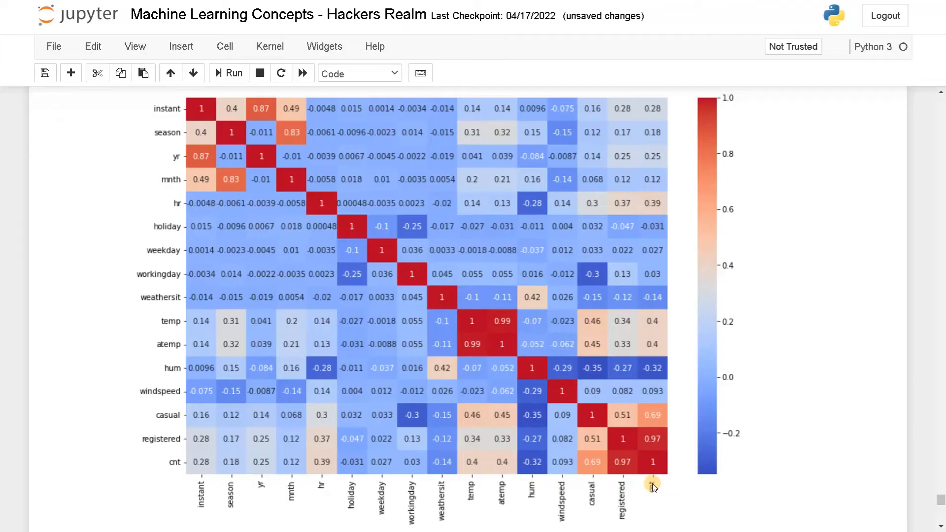
pyautogui.moveTo(651, 444)
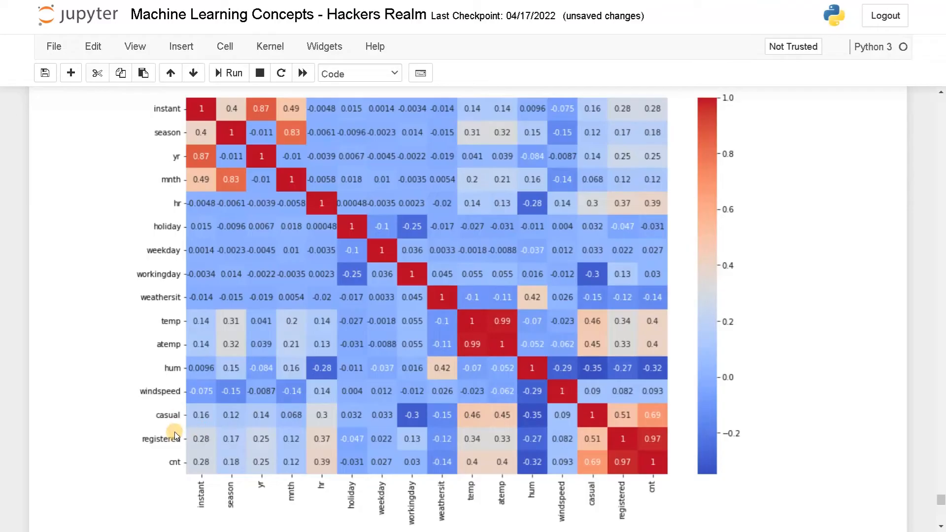
pyautogui.moveTo(175, 462)
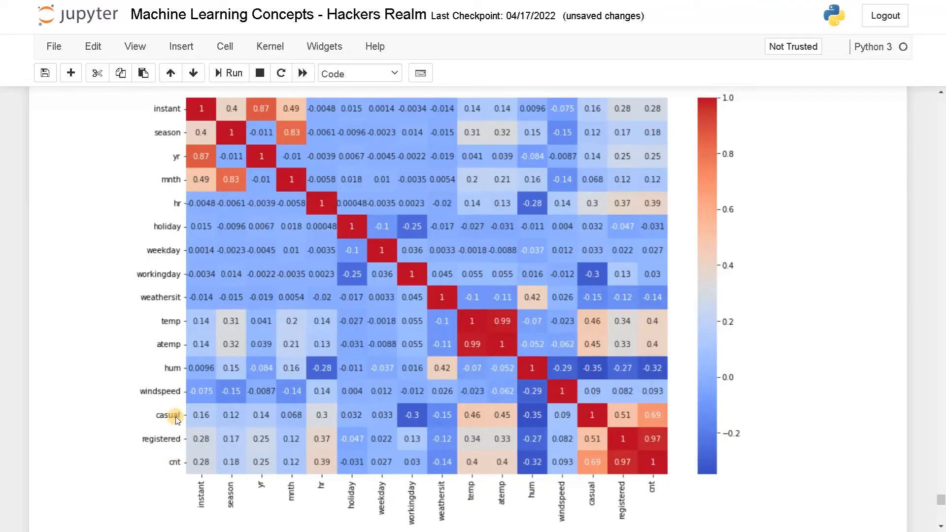
pyautogui.moveTo(179, 436)
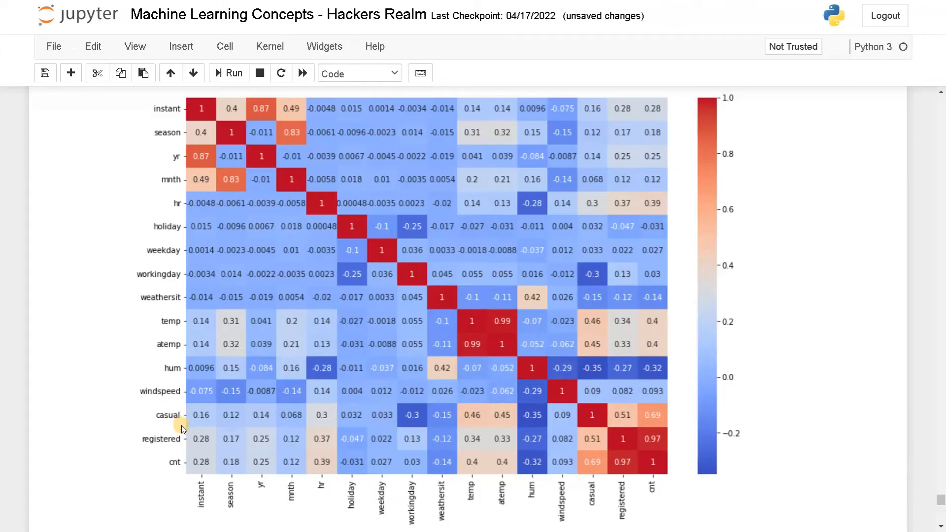
pyautogui.moveTo(184, 421)
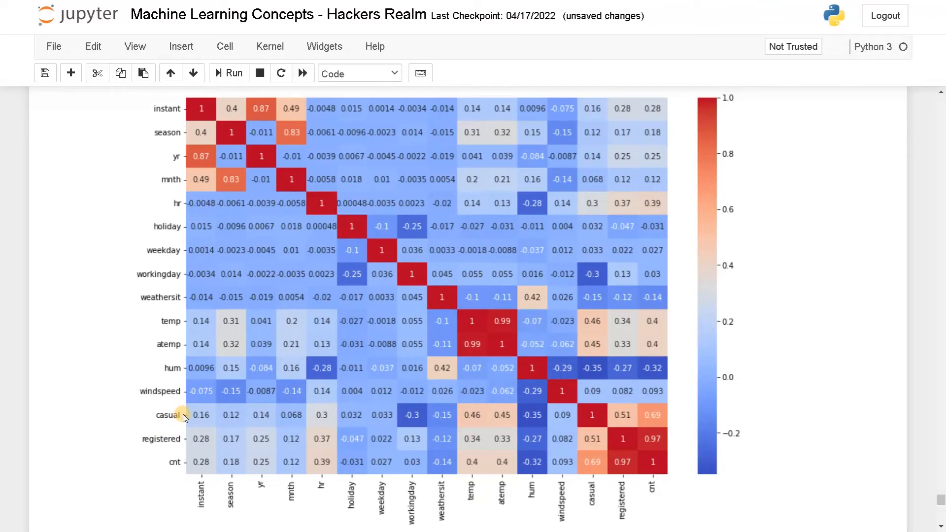
pyautogui.moveTo(639, 424)
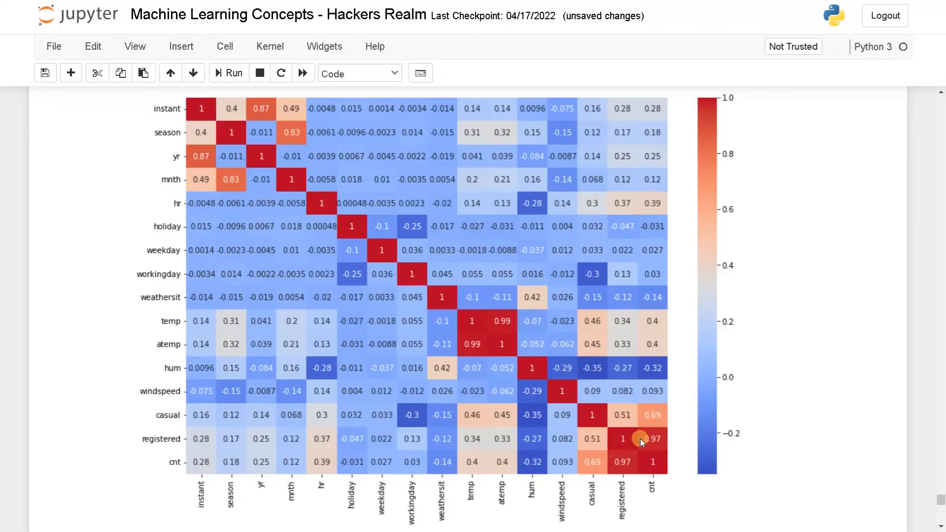
pyautogui.moveTo(661, 449)
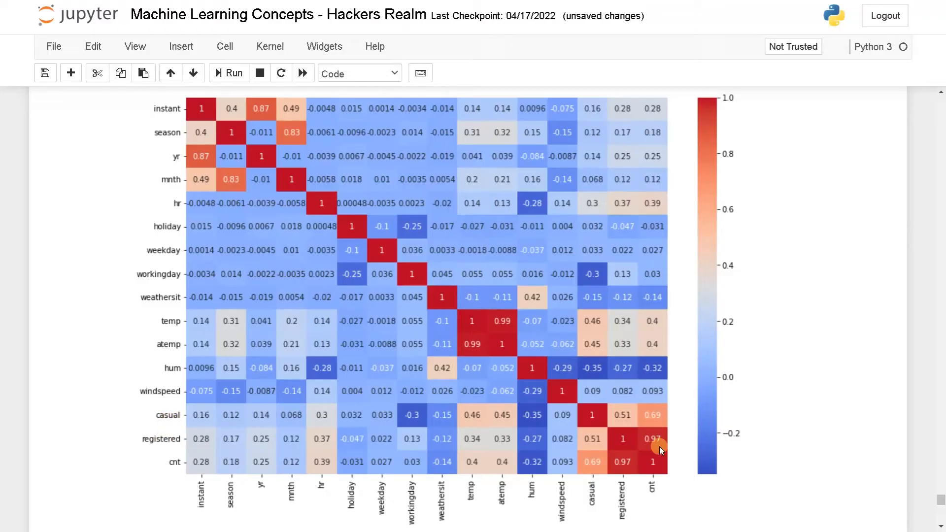
pyautogui.moveTo(658, 483)
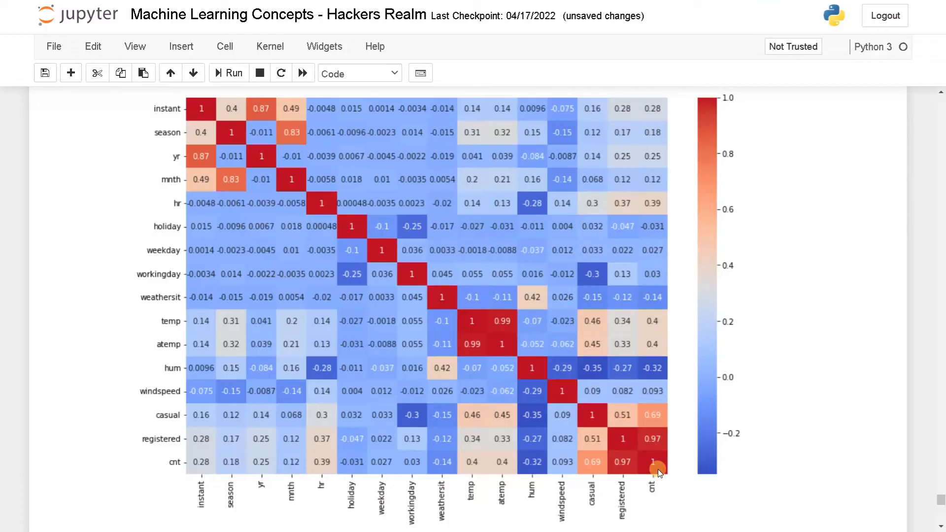
pyautogui.moveTo(656, 403)
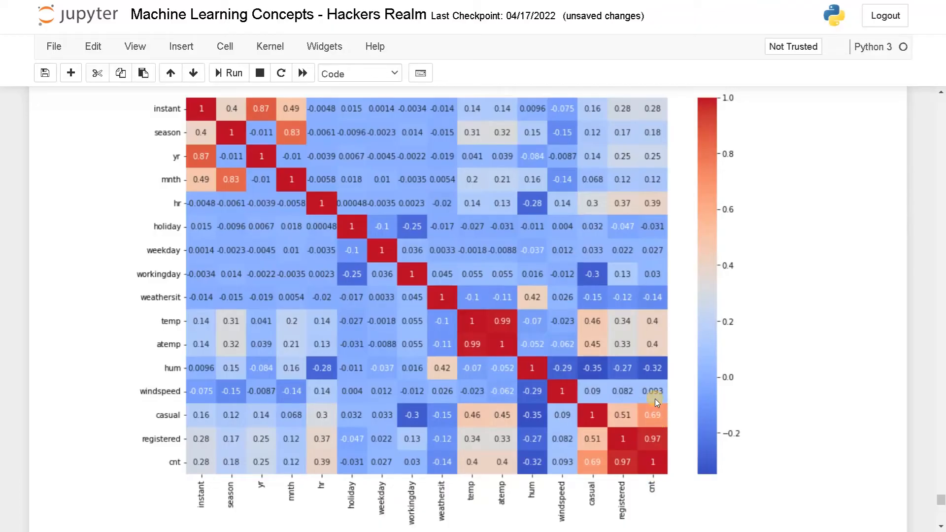
pyautogui.moveTo(654, 357)
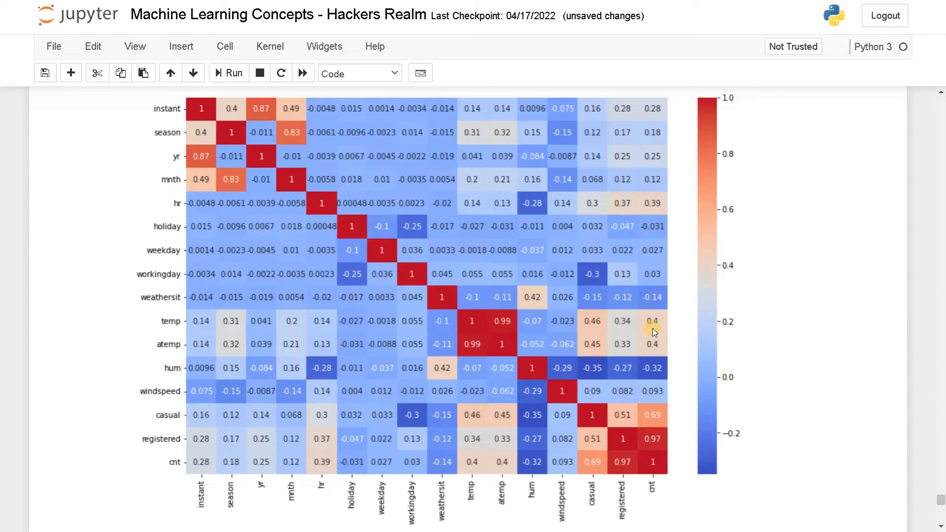
pyautogui.moveTo(648, 324)
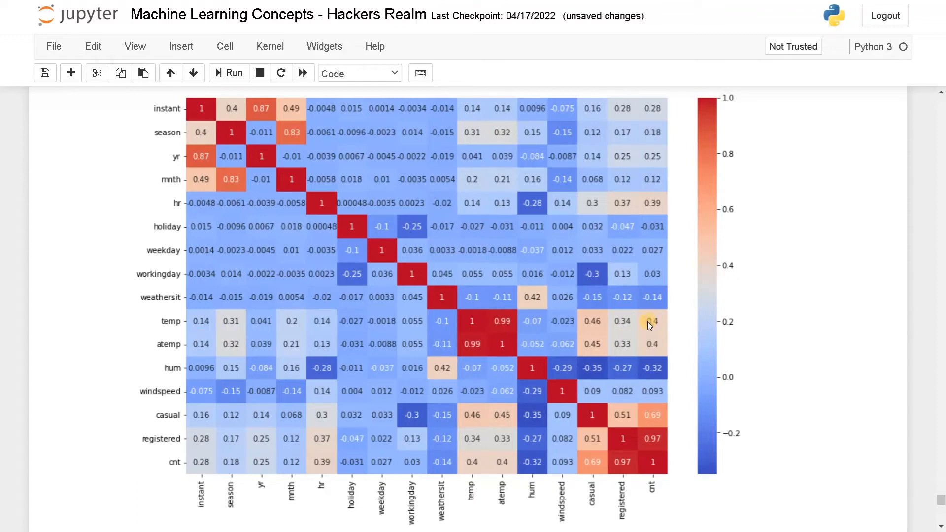
pyautogui.moveTo(652, 331)
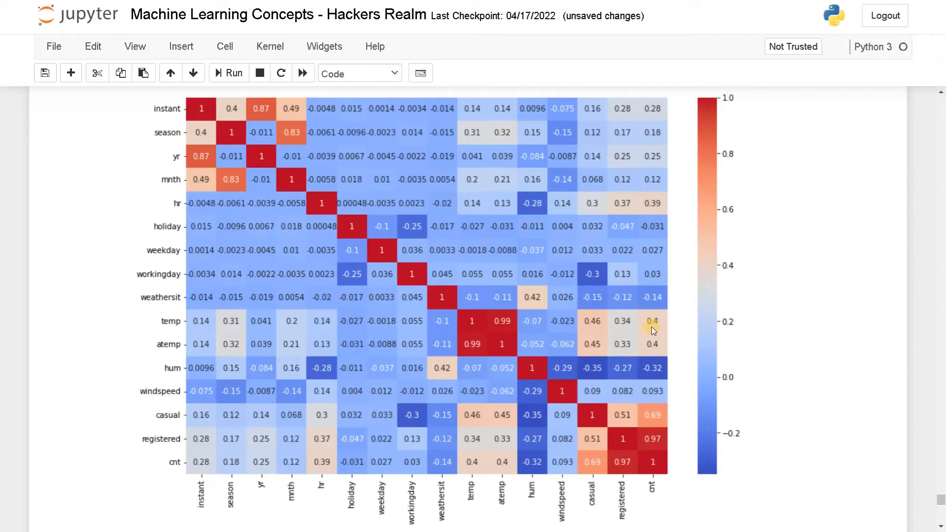
pyautogui.moveTo(661, 481)
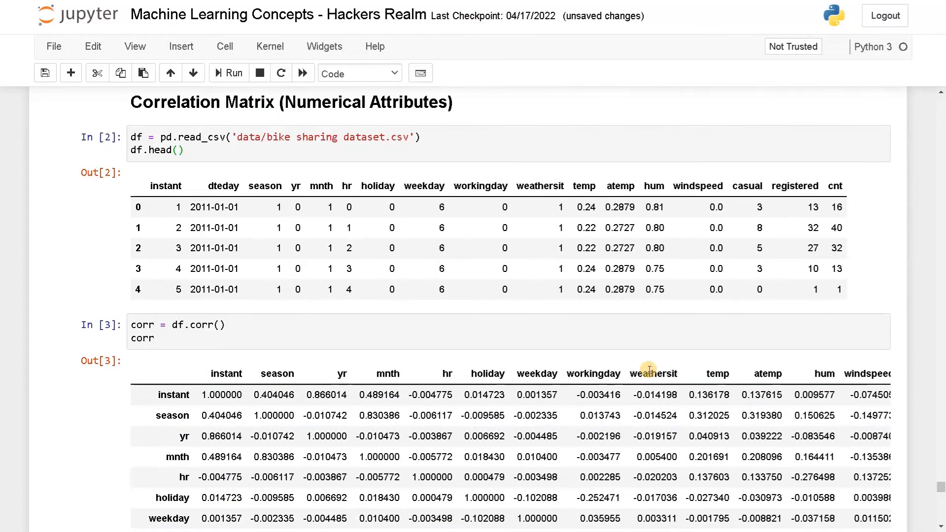
pyautogui.click(836, 207)
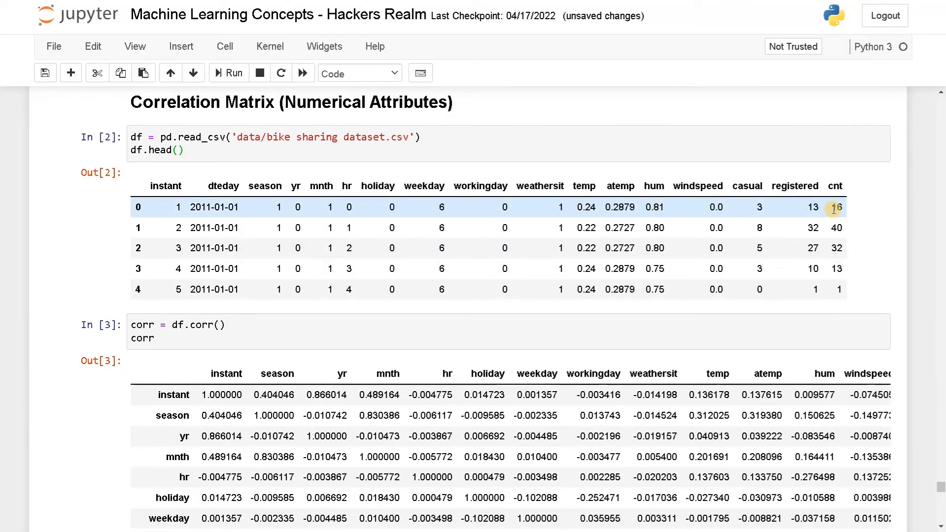
pyautogui.scroll(-3)
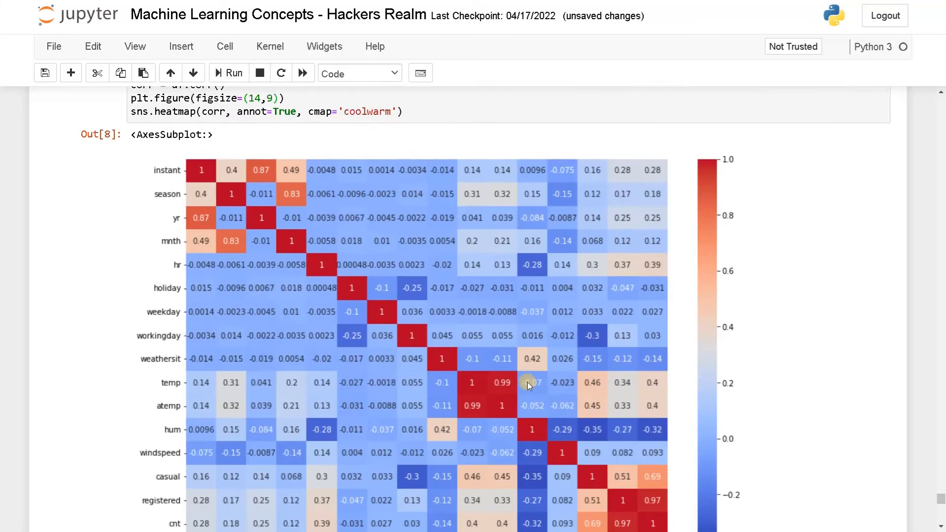
pyautogui.scroll(-3)
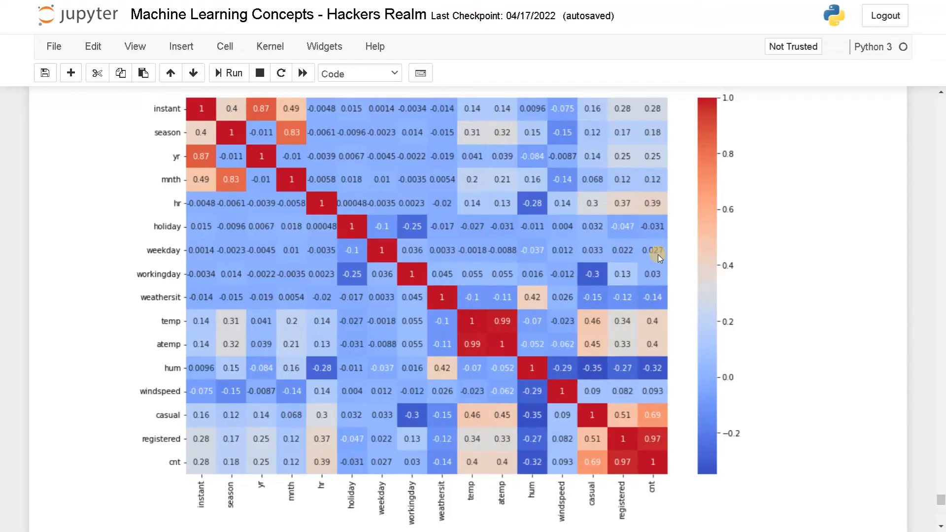
pyautogui.moveTo(650, 295)
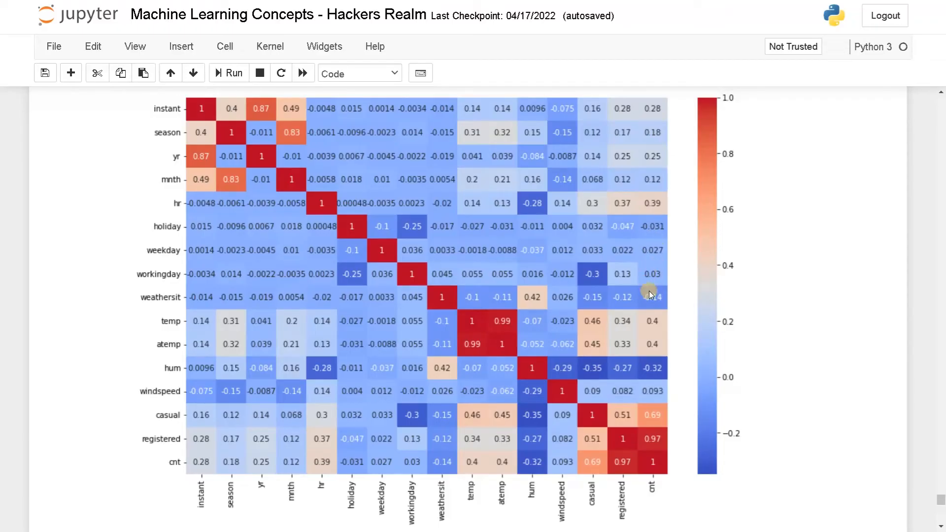
pyautogui.moveTo(648, 281)
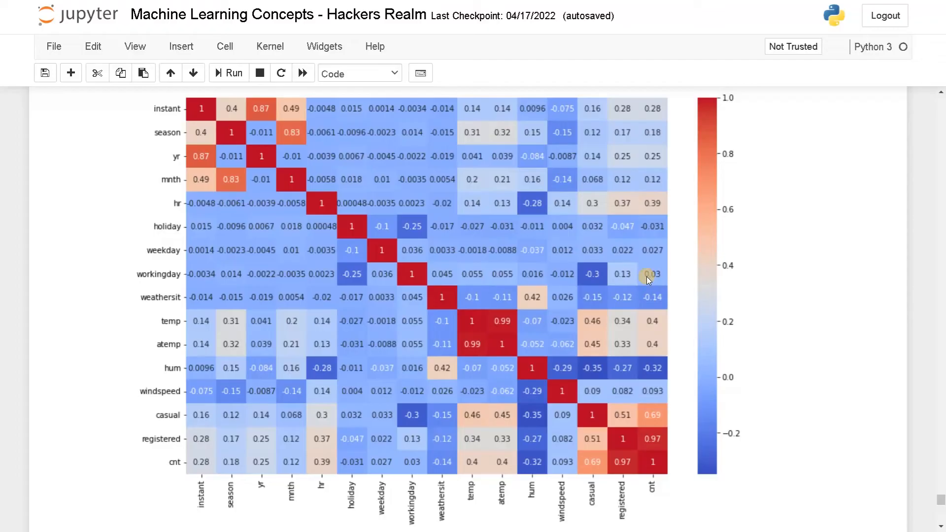
pyautogui.moveTo(651, 250)
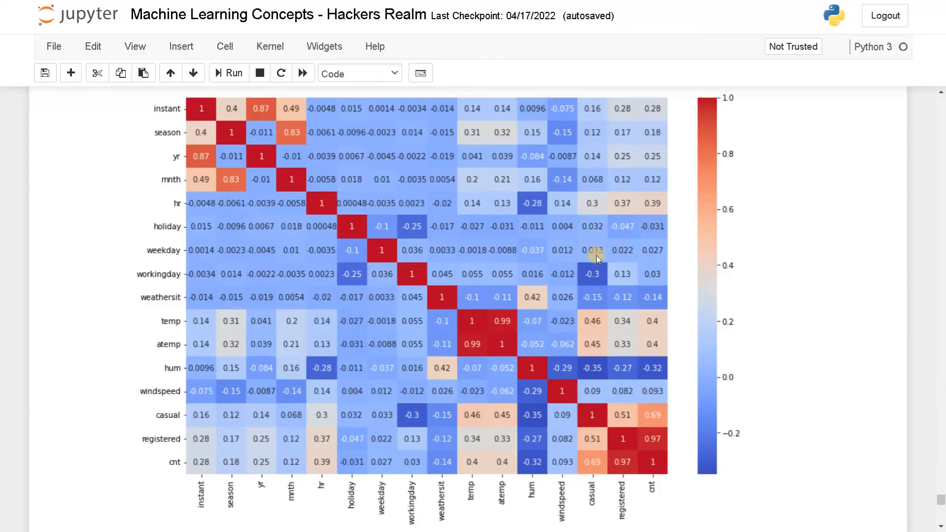
pyautogui.moveTo(654, 243)
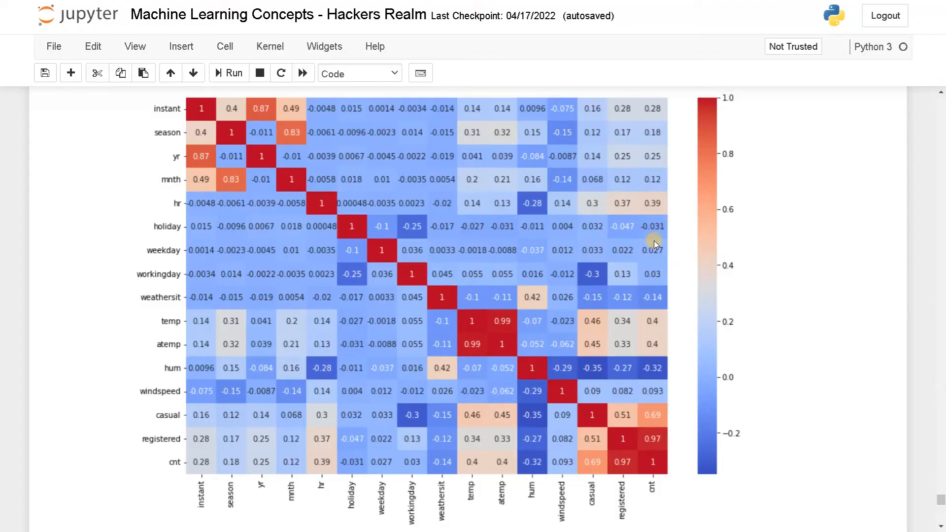
pyautogui.moveTo(667, 265)
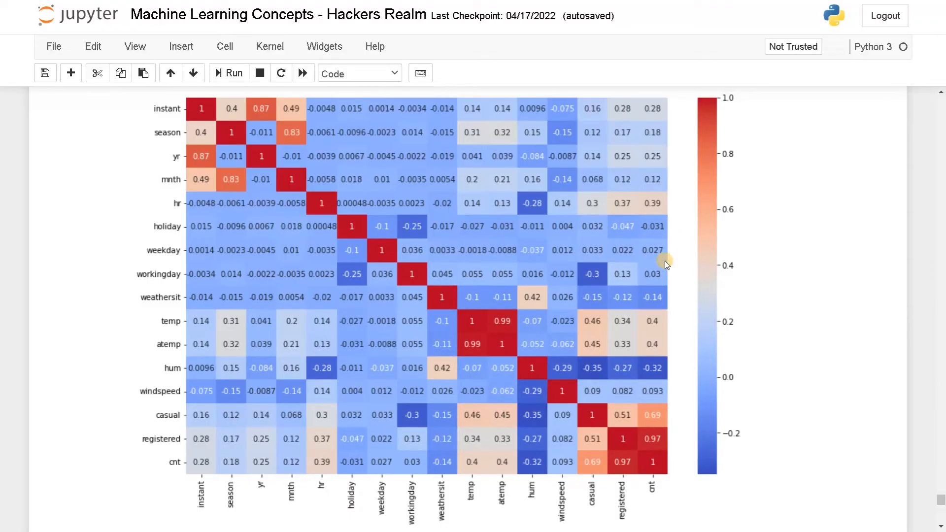
pyautogui.moveTo(665, 269)
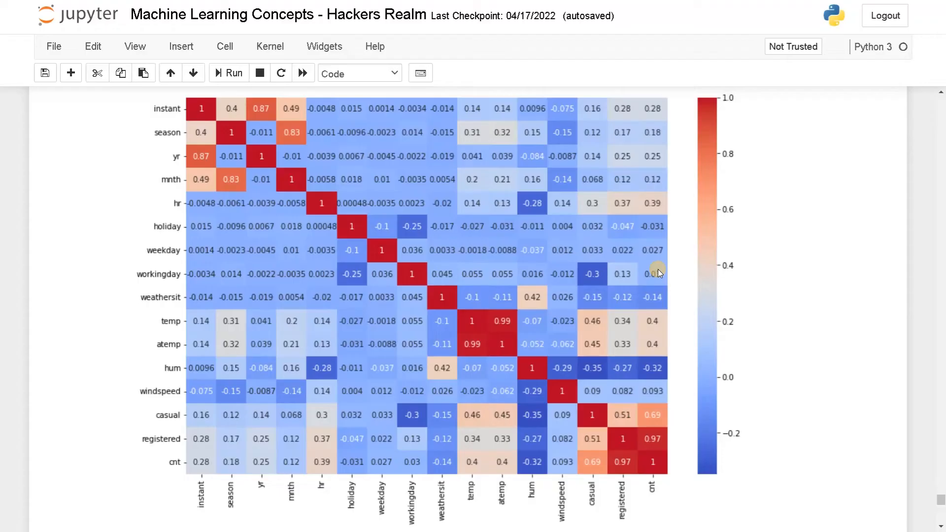
pyautogui.moveTo(645, 326)
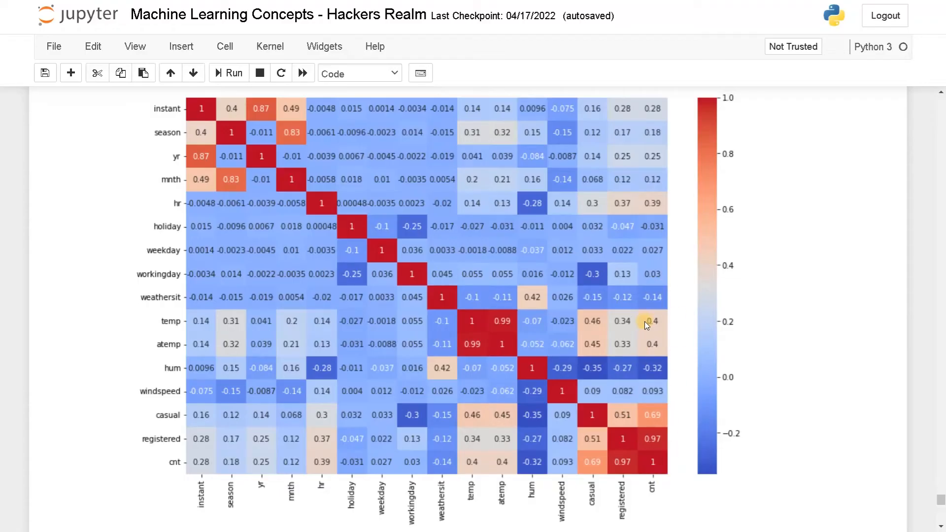
pyautogui.moveTo(646, 397)
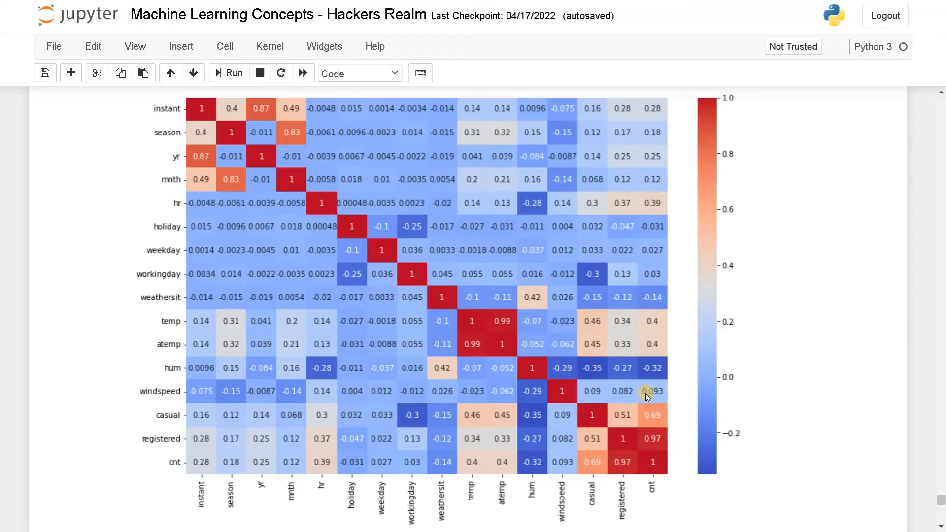
pyautogui.moveTo(646, 398)
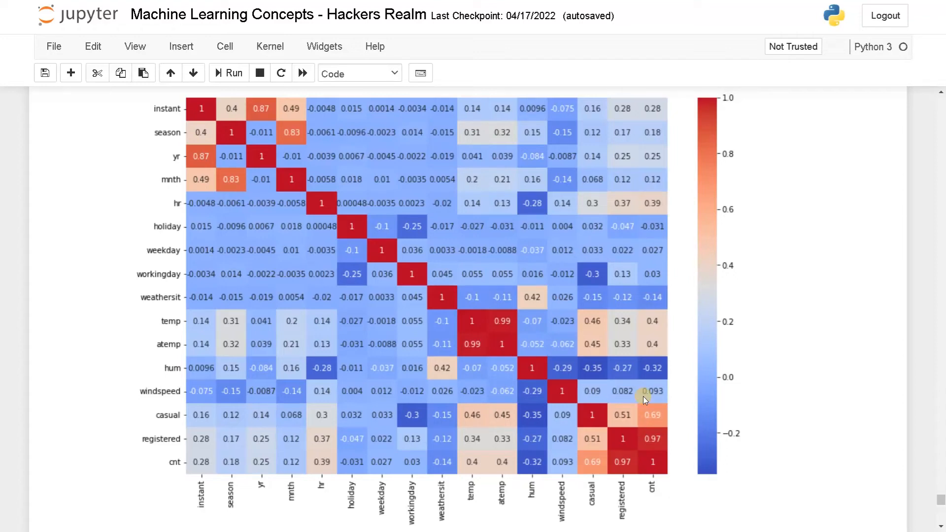
pyautogui.moveTo(654, 486)
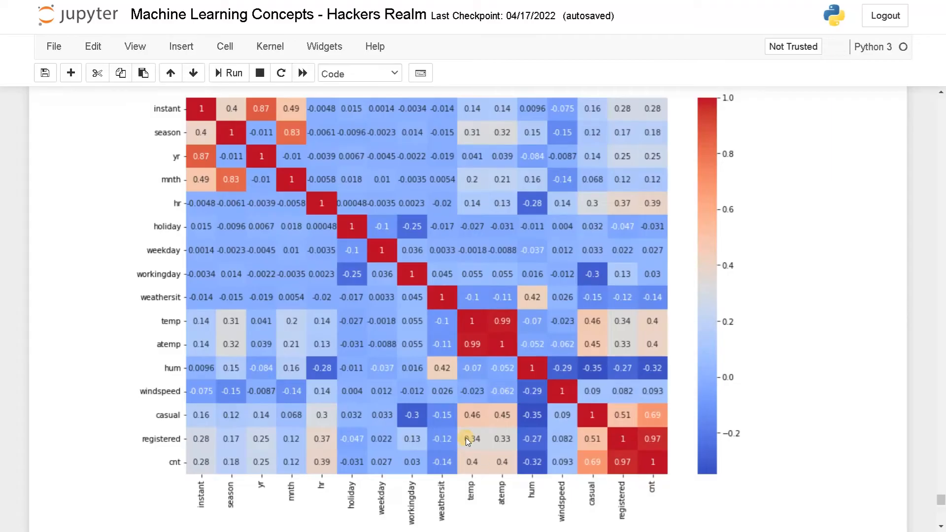
pyautogui.moveTo(296, 319)
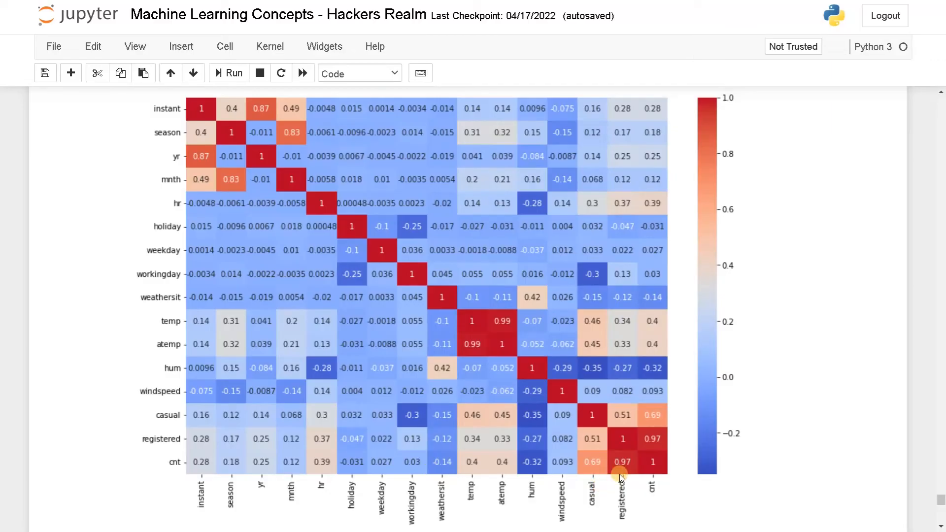
pyautogui.moveTo(453, 465)
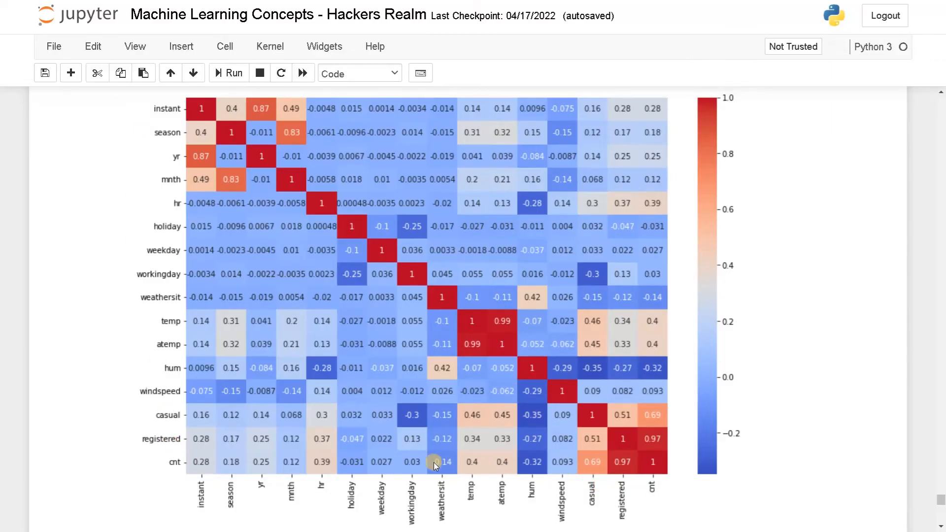
pyautogui.moveTo(193, 149)
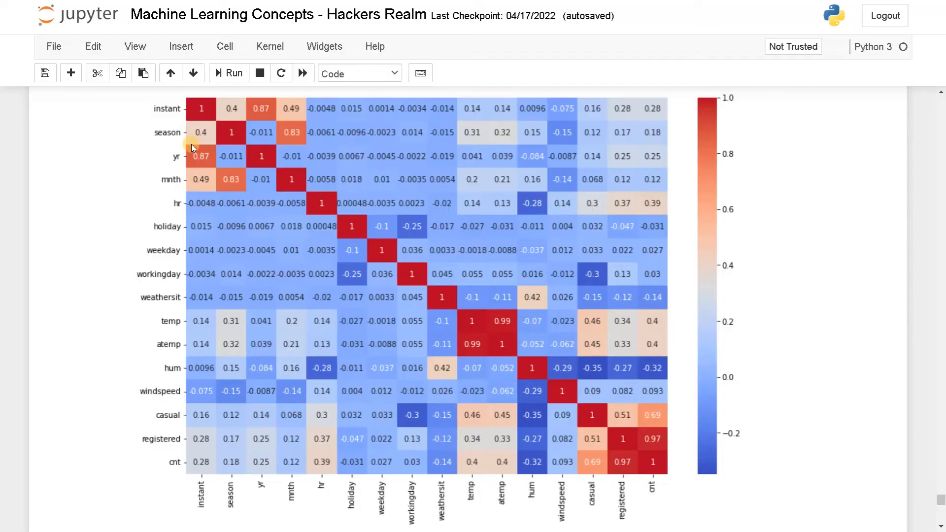
pyautogui.moveTo(486, 480)
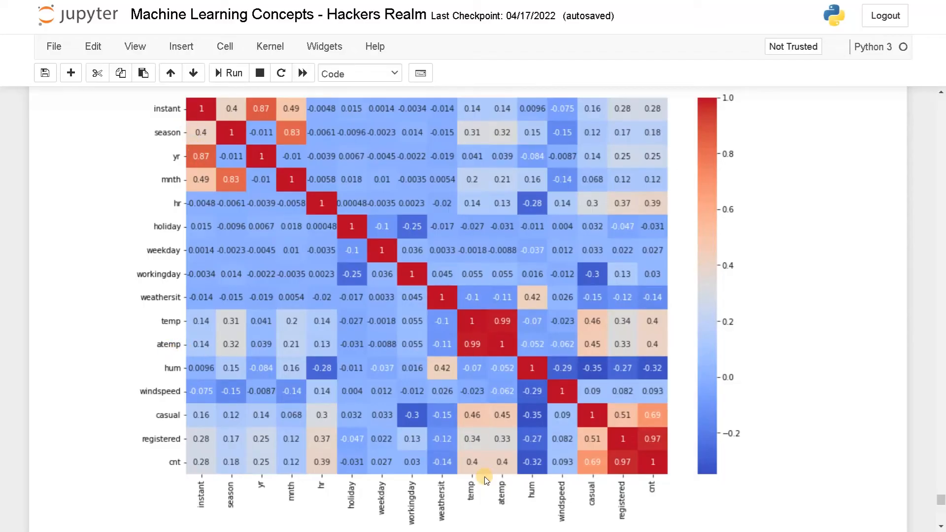
pyautogui.moveTo(472, 349)
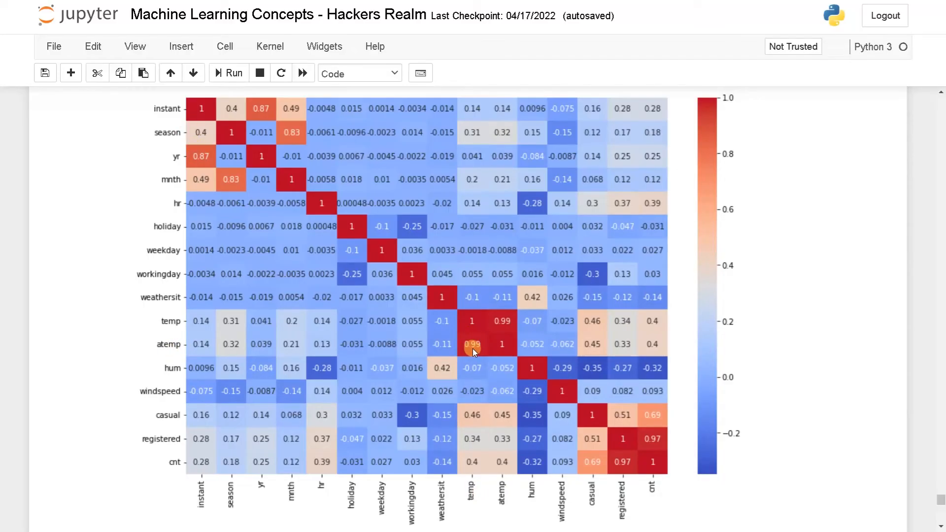
pyautogui.moveTo(480, 349)
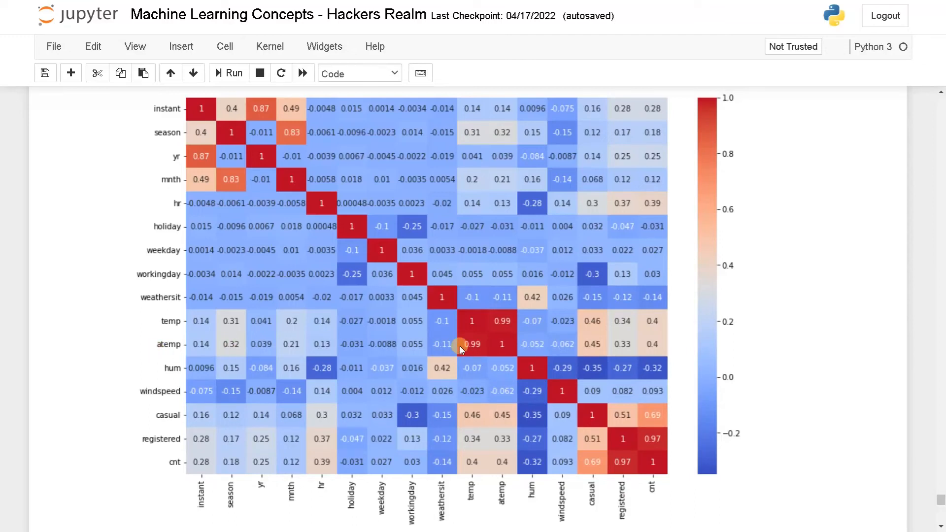
pyautogui.moveTo(472, 459)
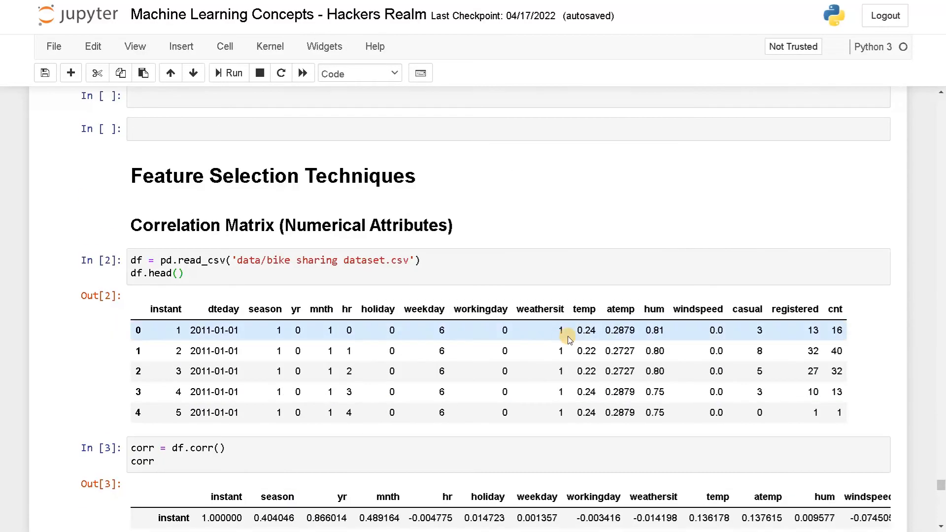
pyautogui.scroll(-3)
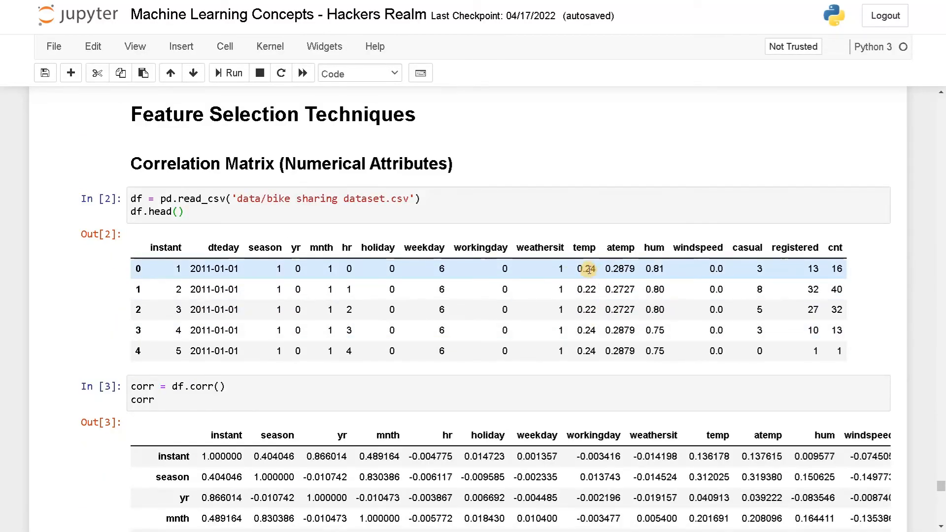
pyautogui.moveTo(620, 260)
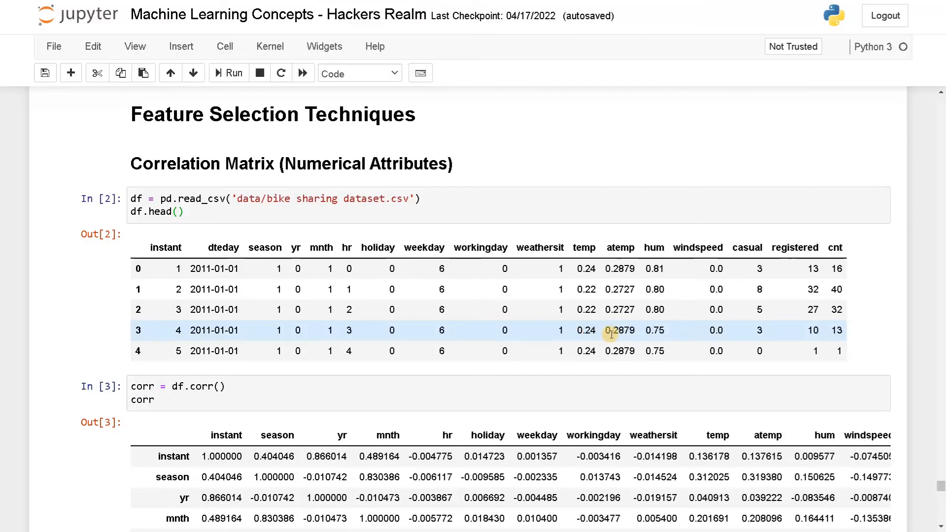
pyautogui.scroll(-3)
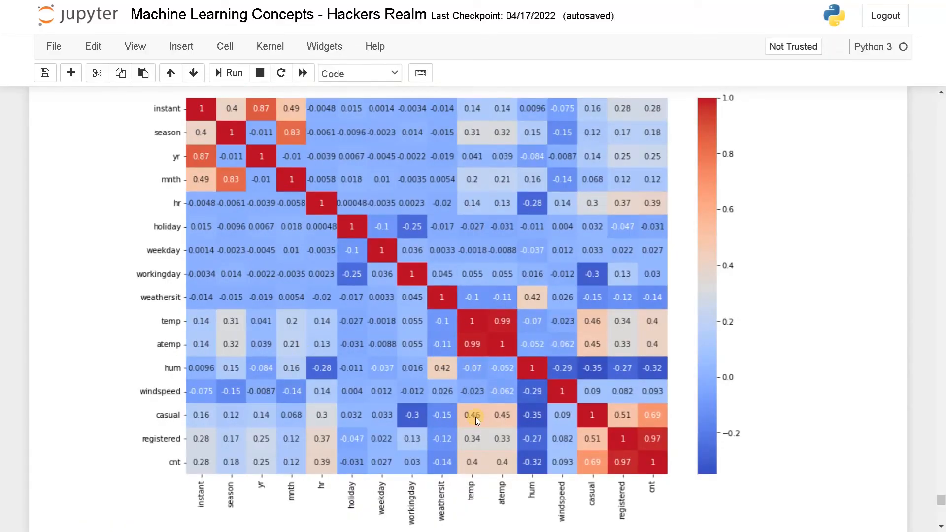
pyautogui.moveTo(477, 358)
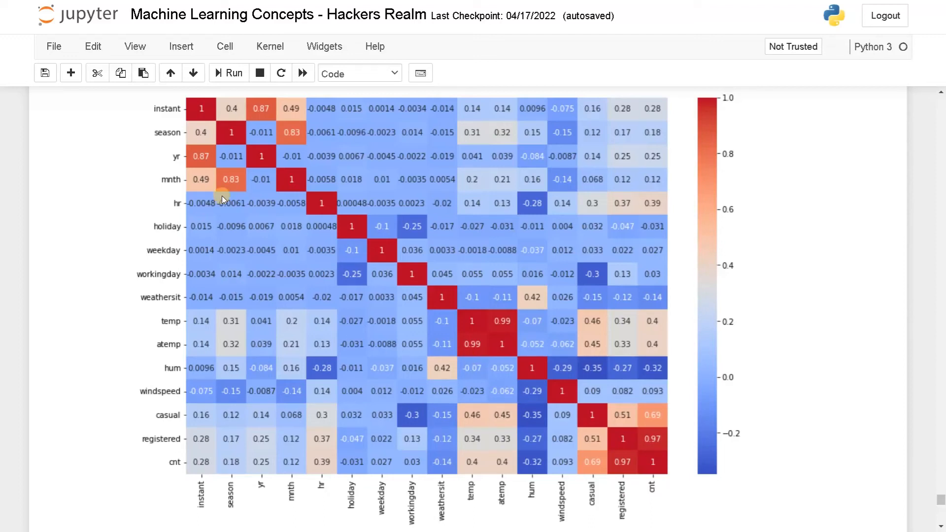
pyautogui.moveTo(190, 157)
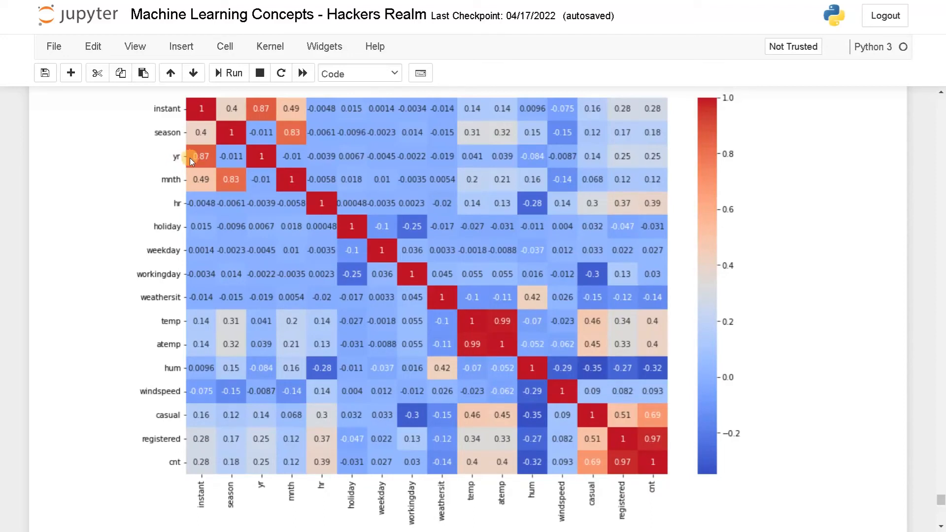
pyautogui.moveTo(199, 488)
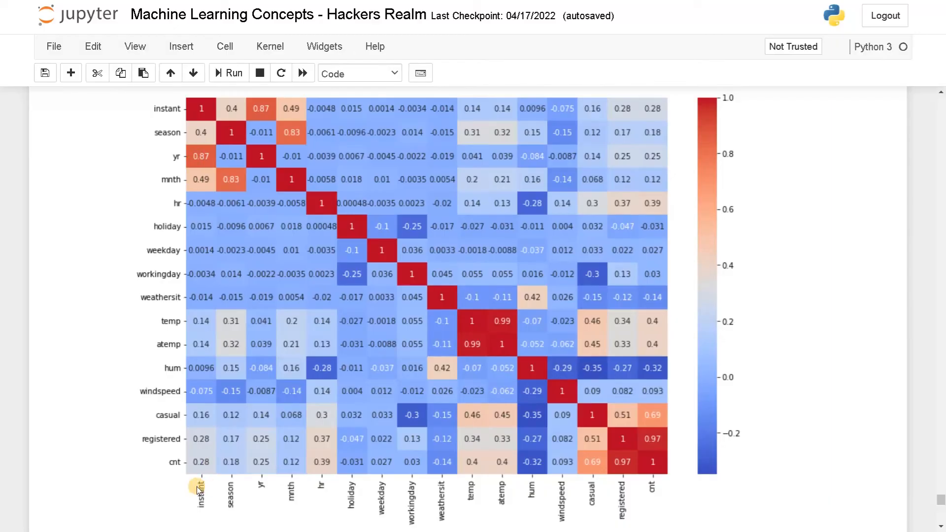
pyautogui.moveTo(199, 483)
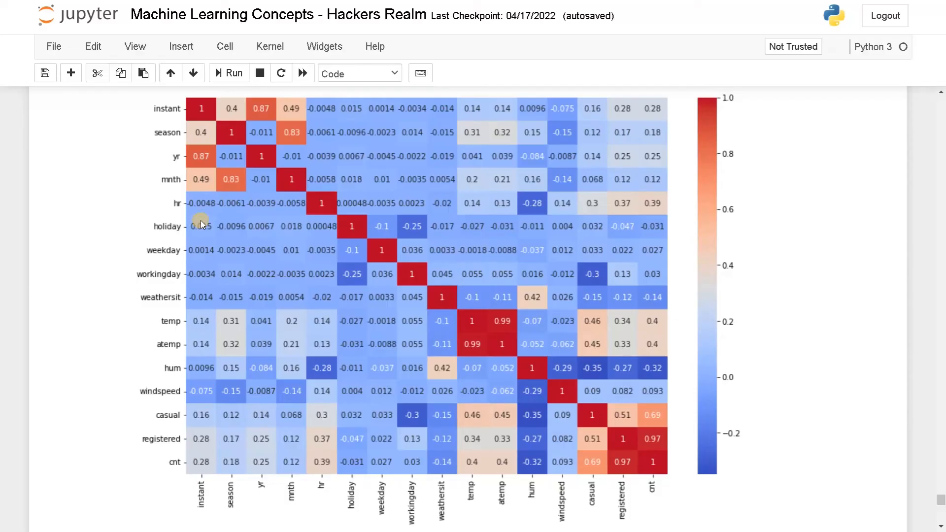
pyautogui.moveTo(183, 184)
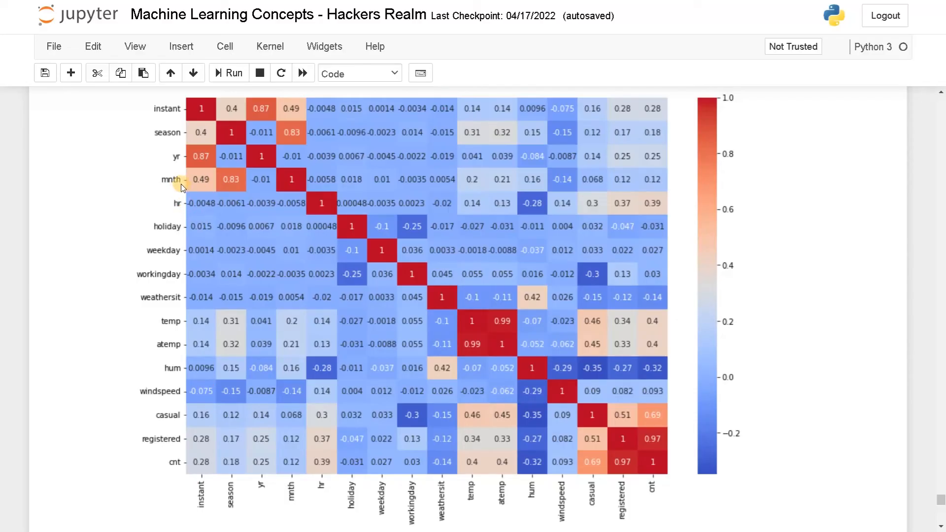
pyautogui.moveTo(237, 404)
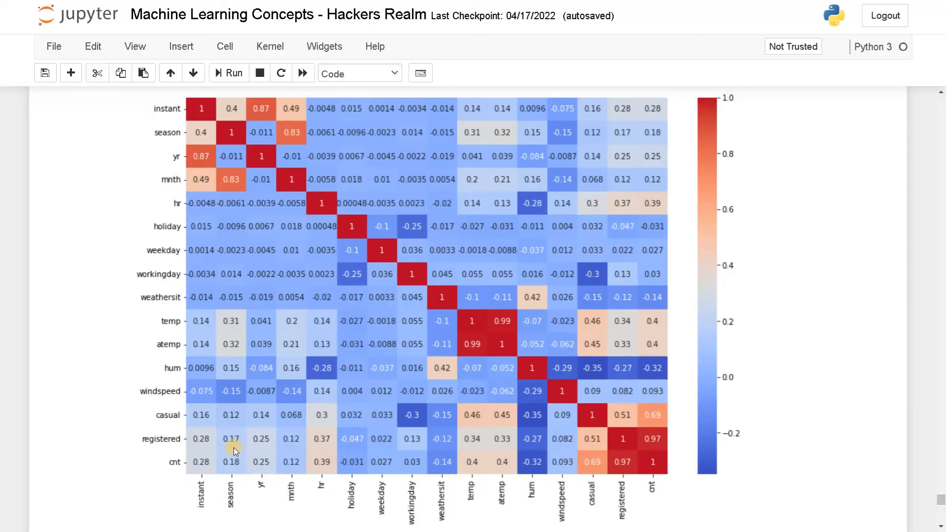
pyautogui.moveTo(231, 415)
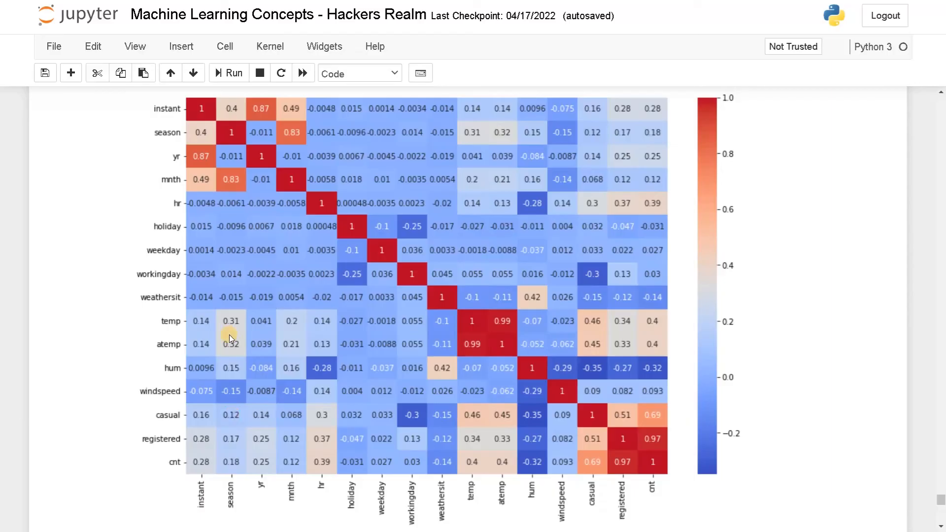
pyautogui.moveTo(228, 176)
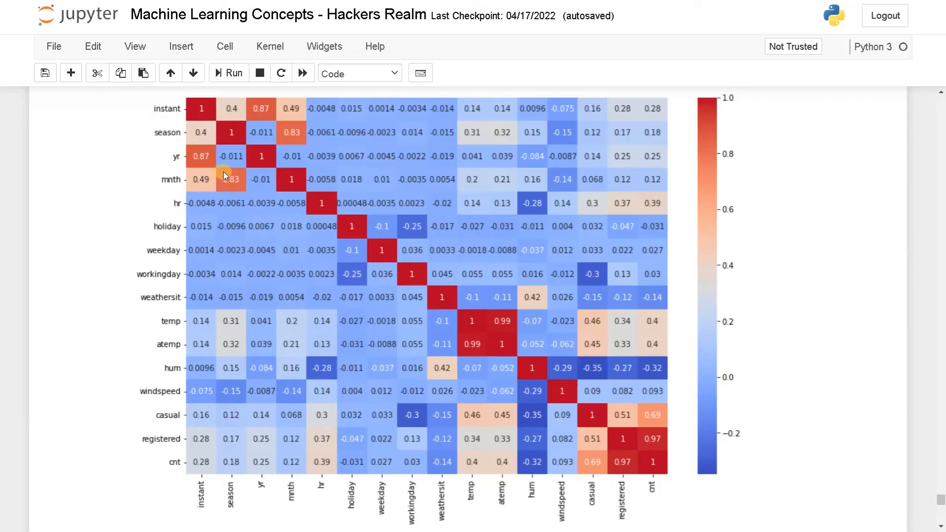
pyautogui.moveTo(238, 320)
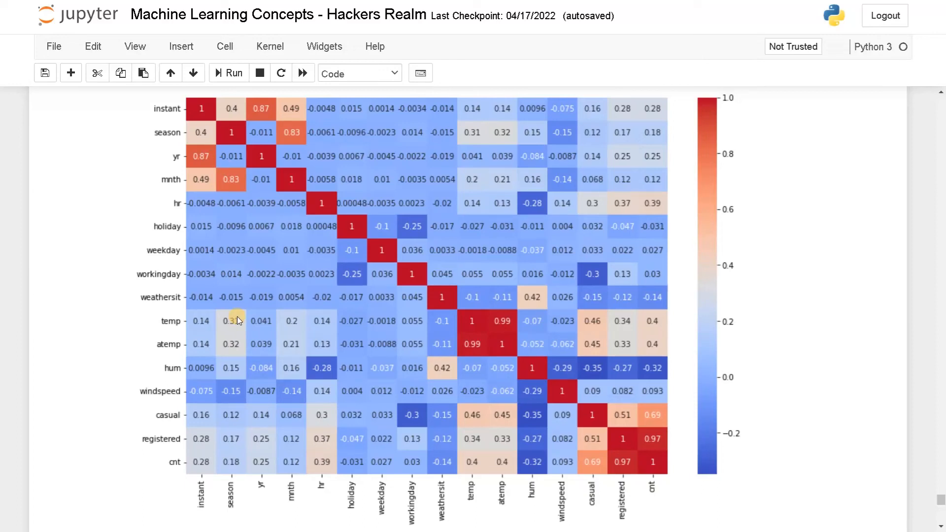
pyautogui.moveTo(671, 451)
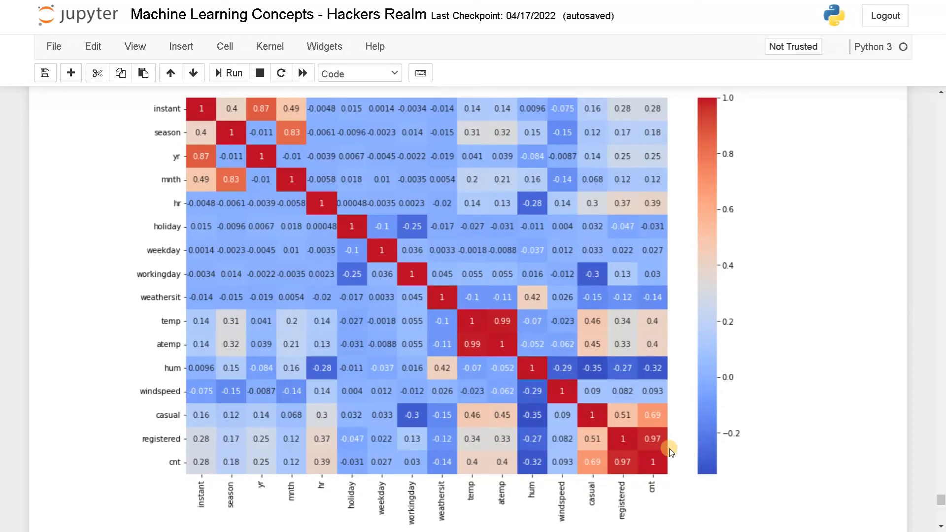
pyautogui.moveTo(658, 466)
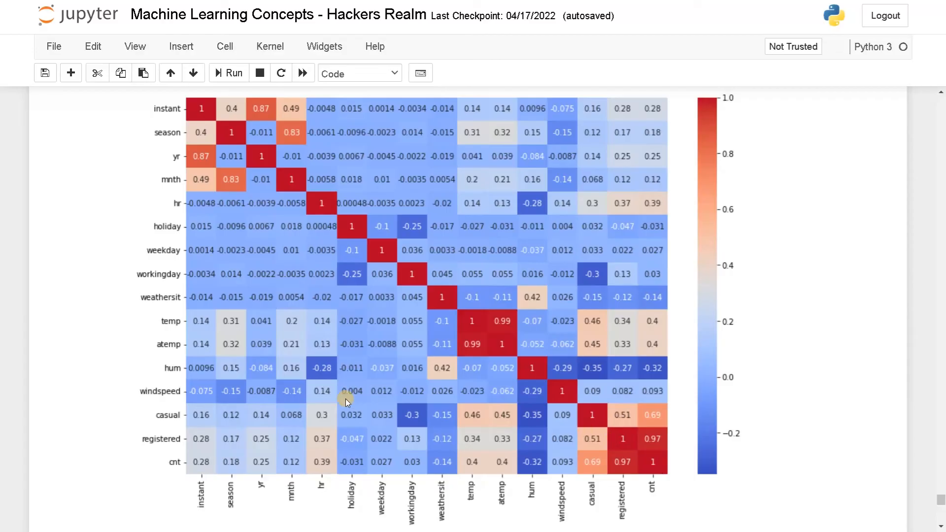
pyautogui.moveTo(647, 446)
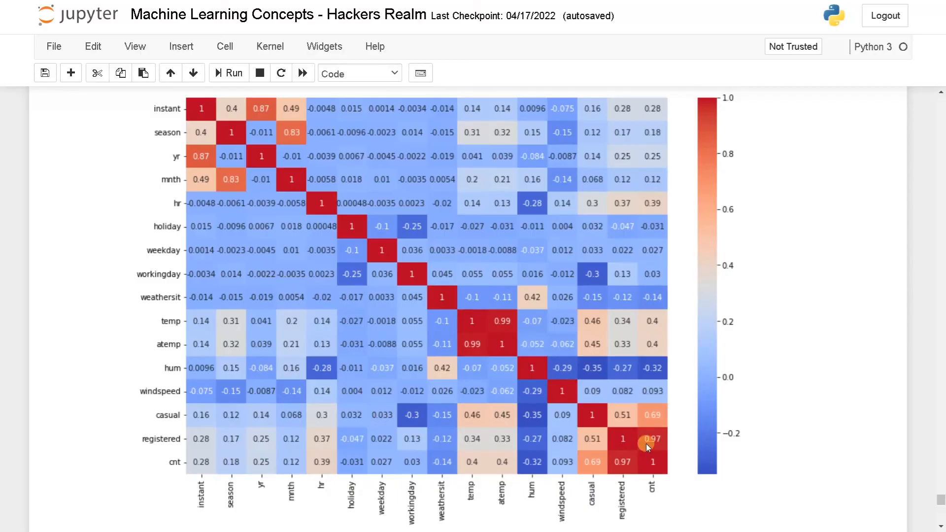
pyautogui.moveTo(528, 392)
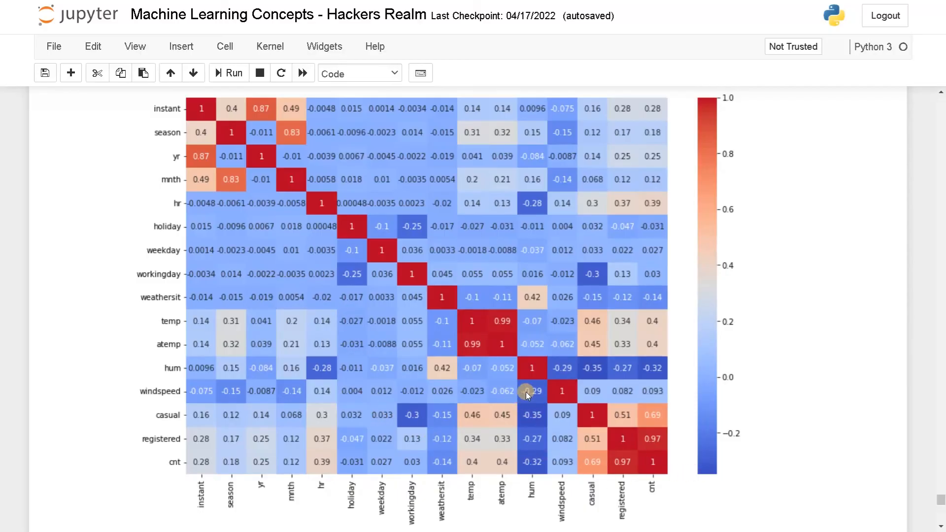
pyautogui.moveTo(455, 407)
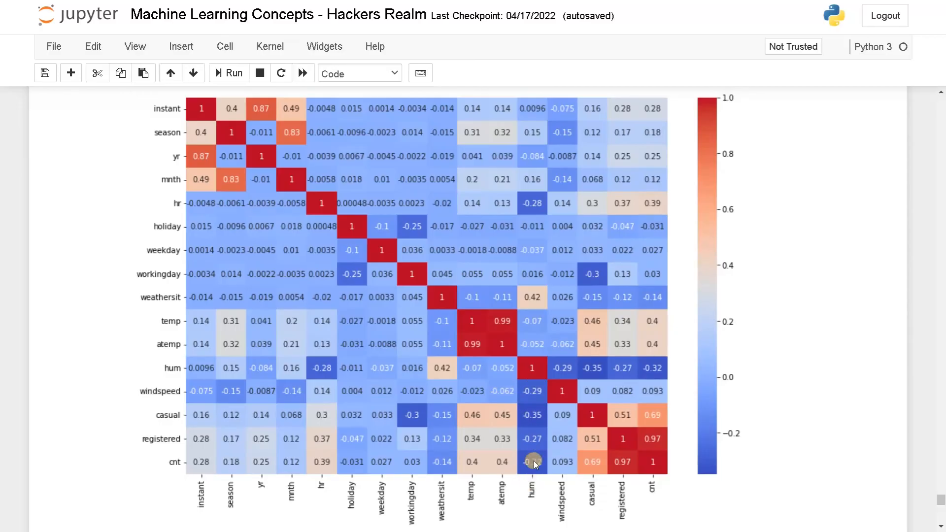
pyautogui.moveTo(437, 447)
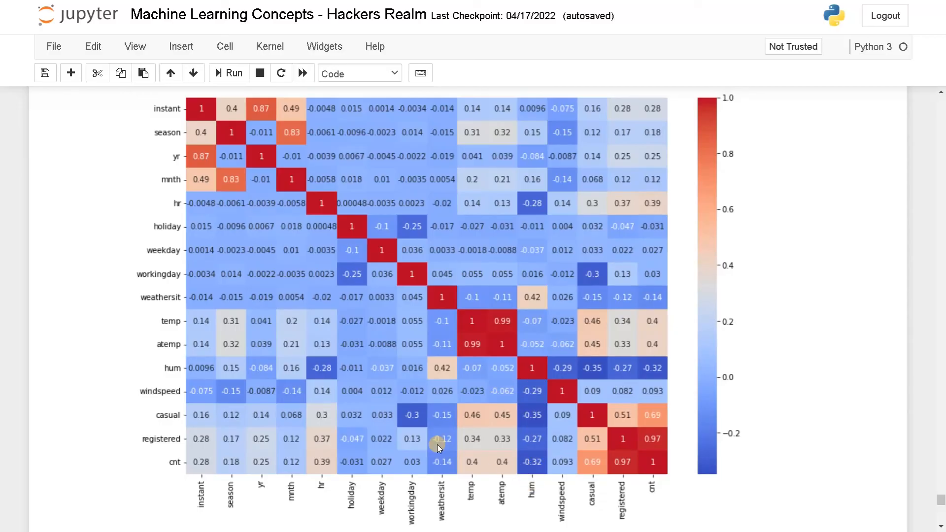
pyautogui.moveTo(163, 391)
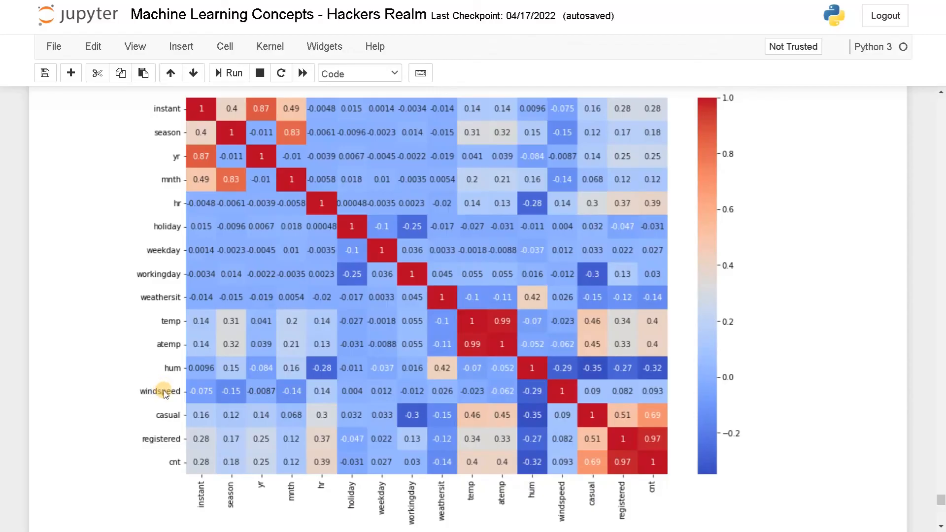
pyautogui.moveTo(536, 488)
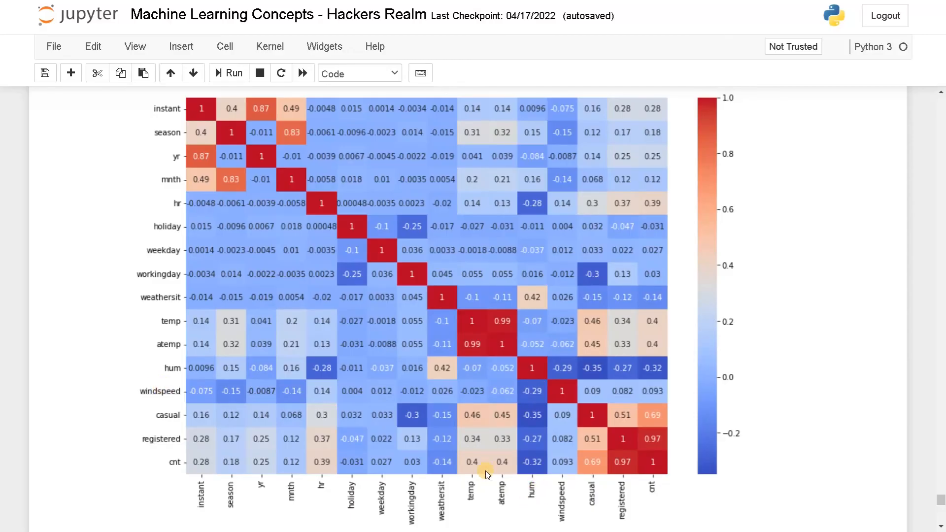
pyautogui.moveTo(283, 265)
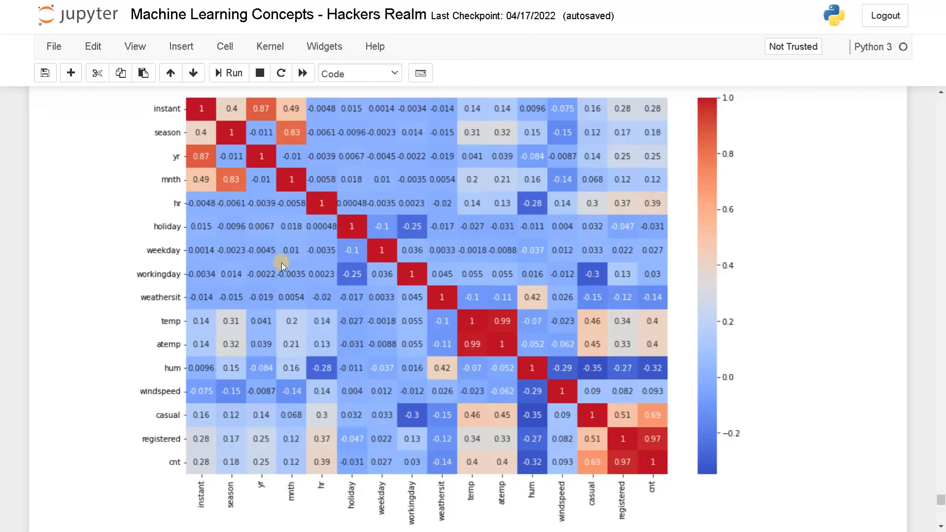
pyautogui.moveTo(432, 417)
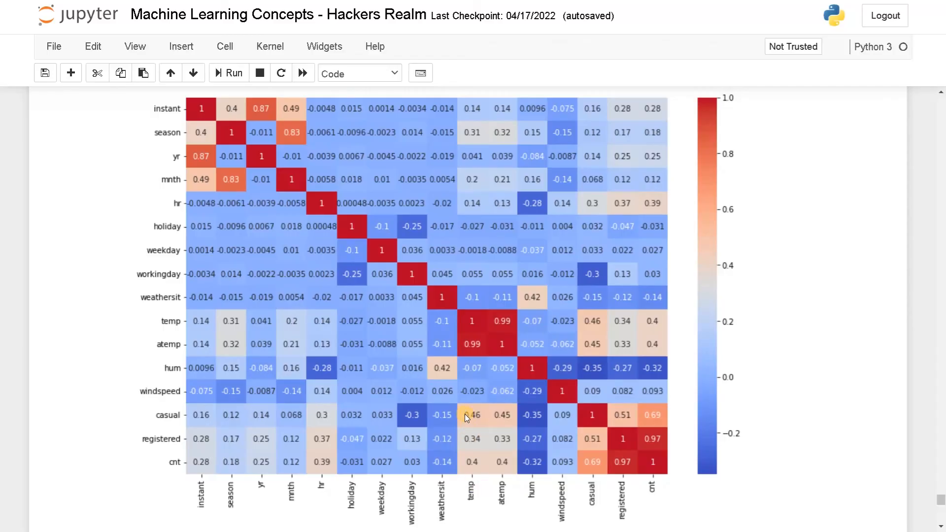
pyautogui.moveTo(472, 423)
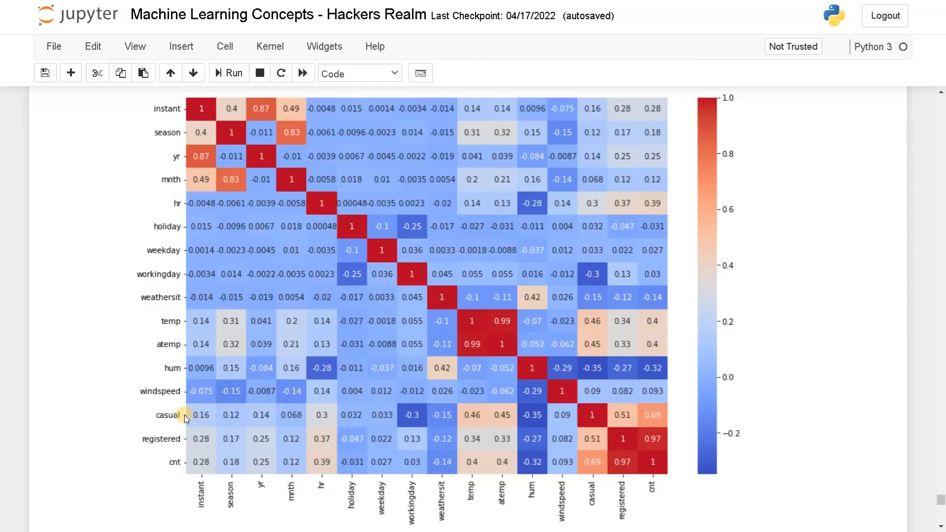
pyautogui.moveTo(289, 289)
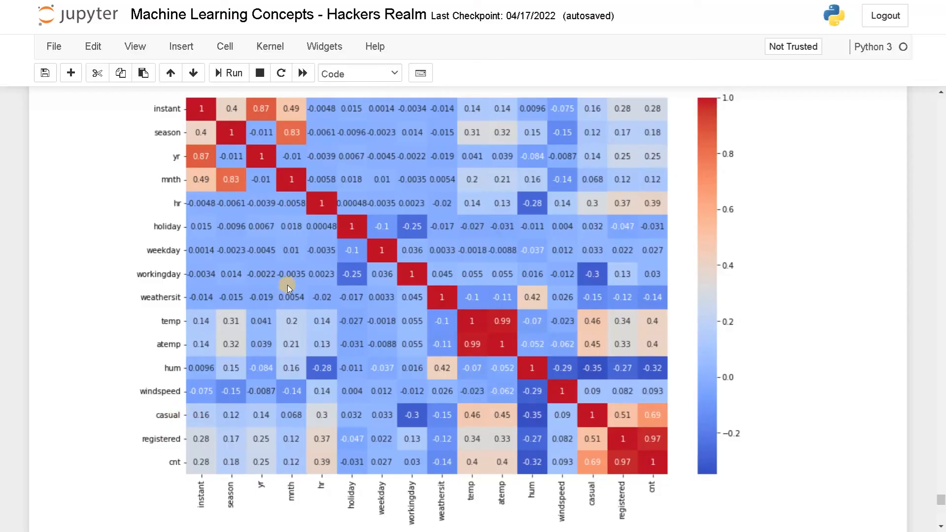
pyautogui.moveTo(205, 199)
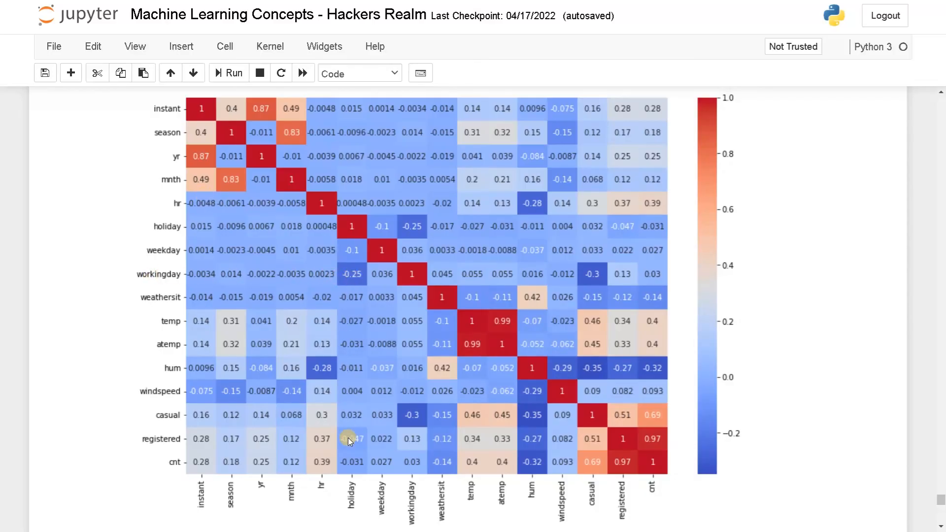
pyautogui.moveTo(319, 367)
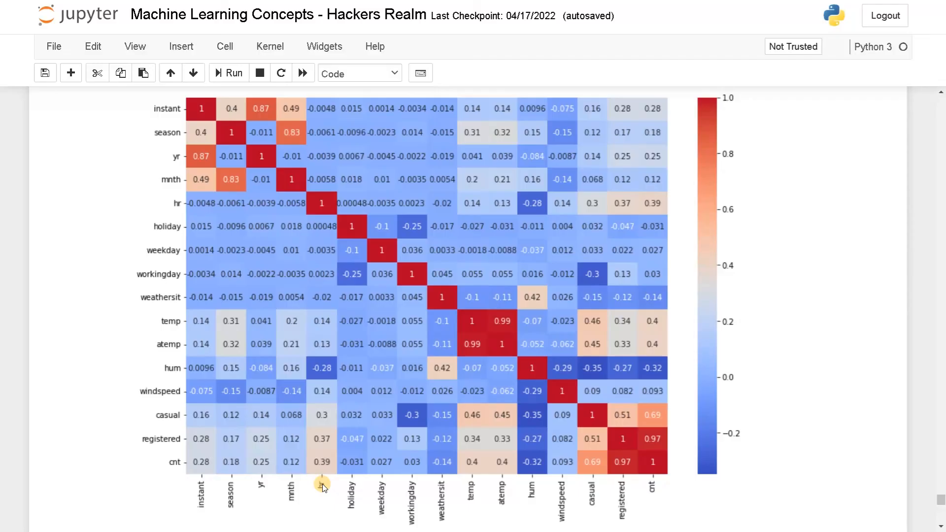
pyautogui.moveTo(332, 368)
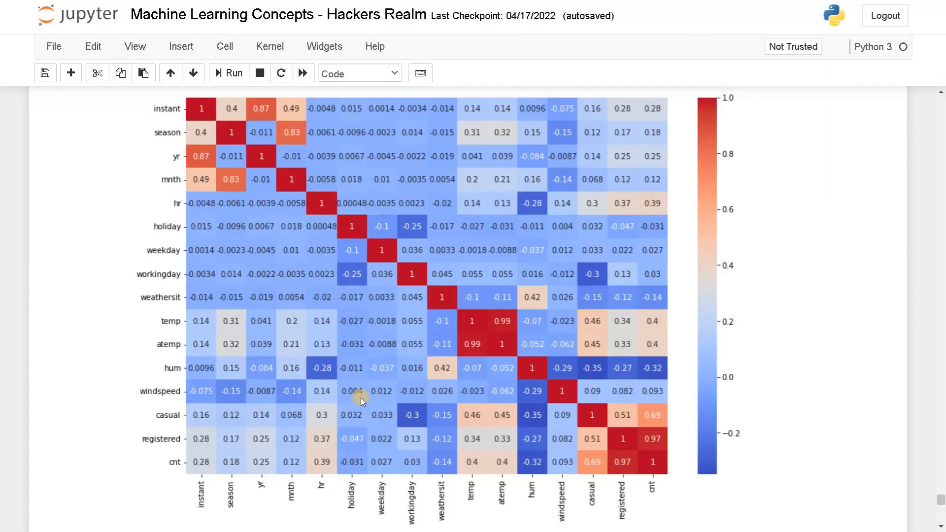
pyautogui.moveTo(410, 412)
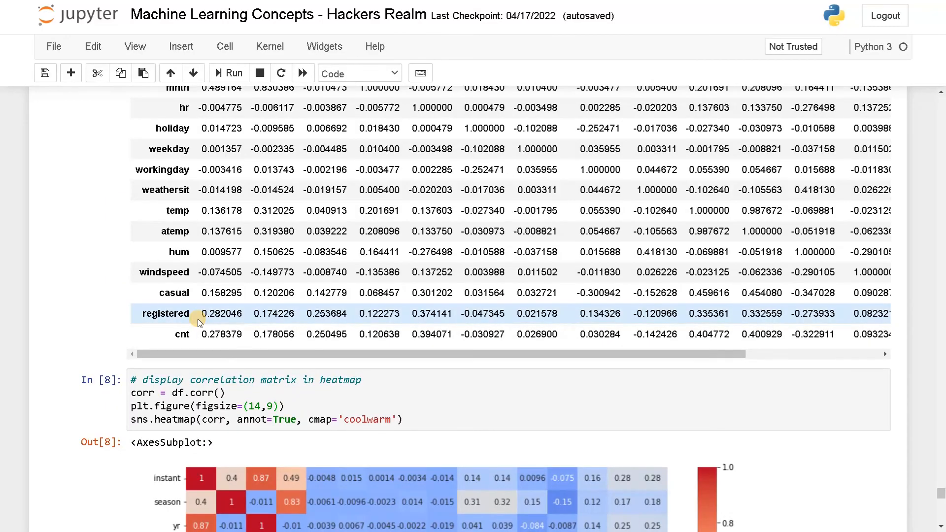
# Step: Scroll down past the heatmap cell to bring the whole annotated heatmap into view
pyautogui.scroll(-3)
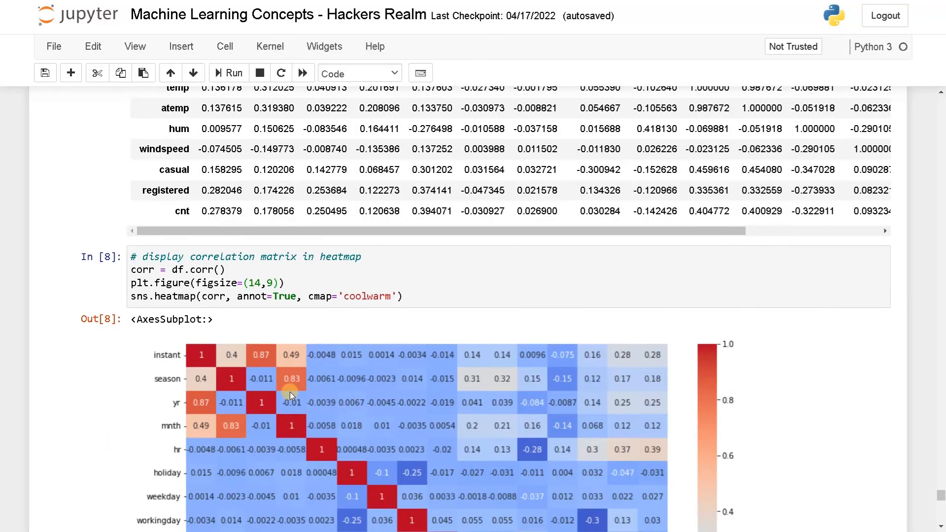
pyautogui.moveTo(403, 320)
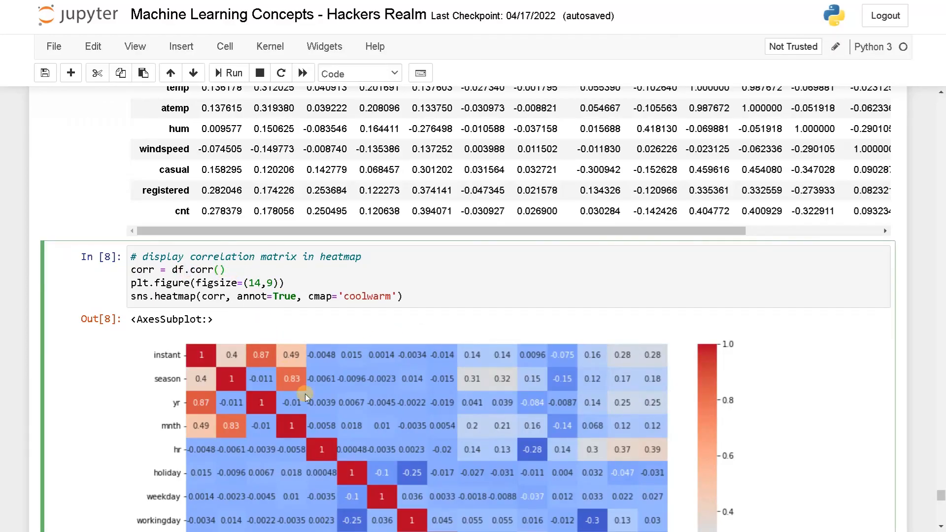
pyautogui.scroll(-3)
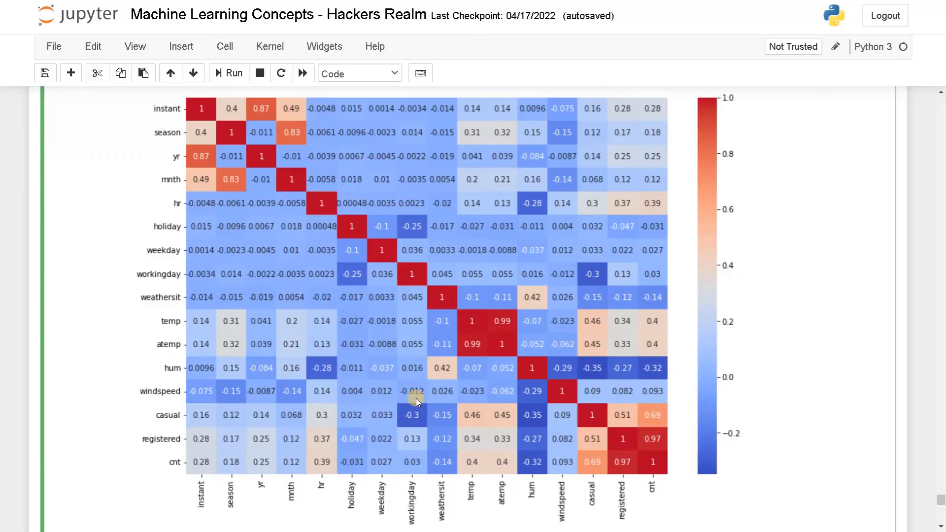